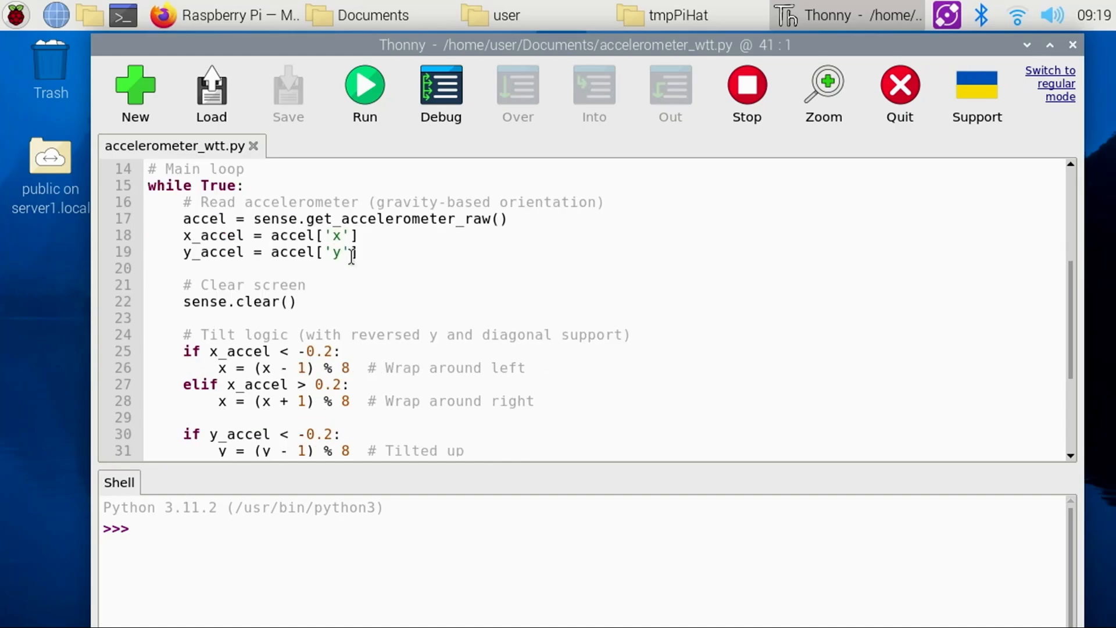
- Quit Thonny so the Raspberry Pi OS desktop shows with no programs open
{"action": "left_click", "coordinate": [363, 89]}
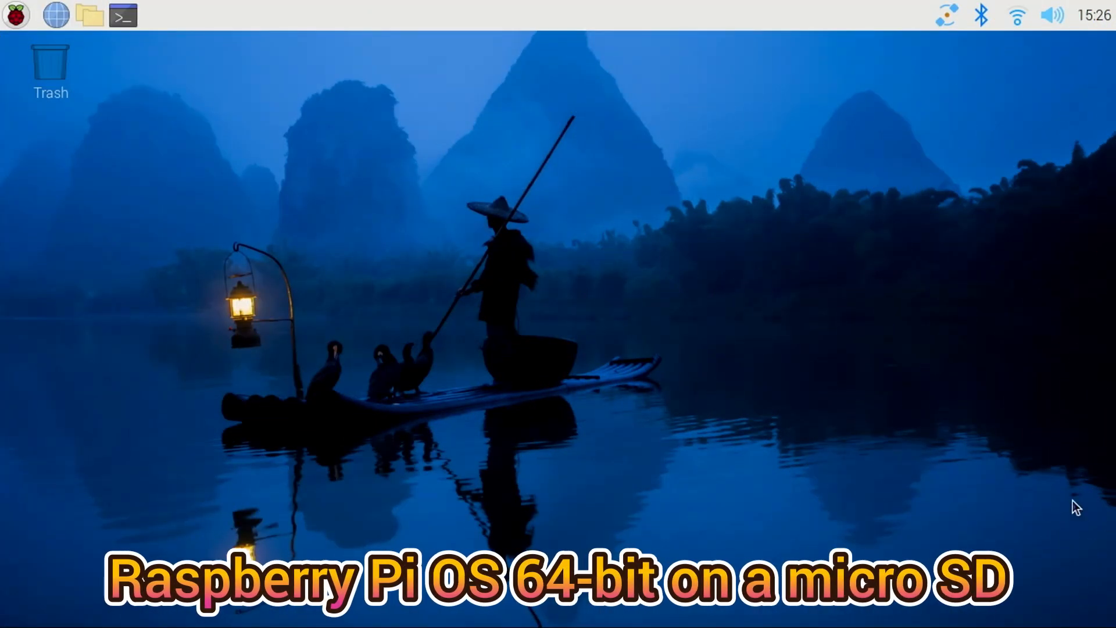
- Bring up the Sense HAT documentation page in Firefox, scrolled to its Install steps
{"action": "left_click", "coordinate": [15, 15]}
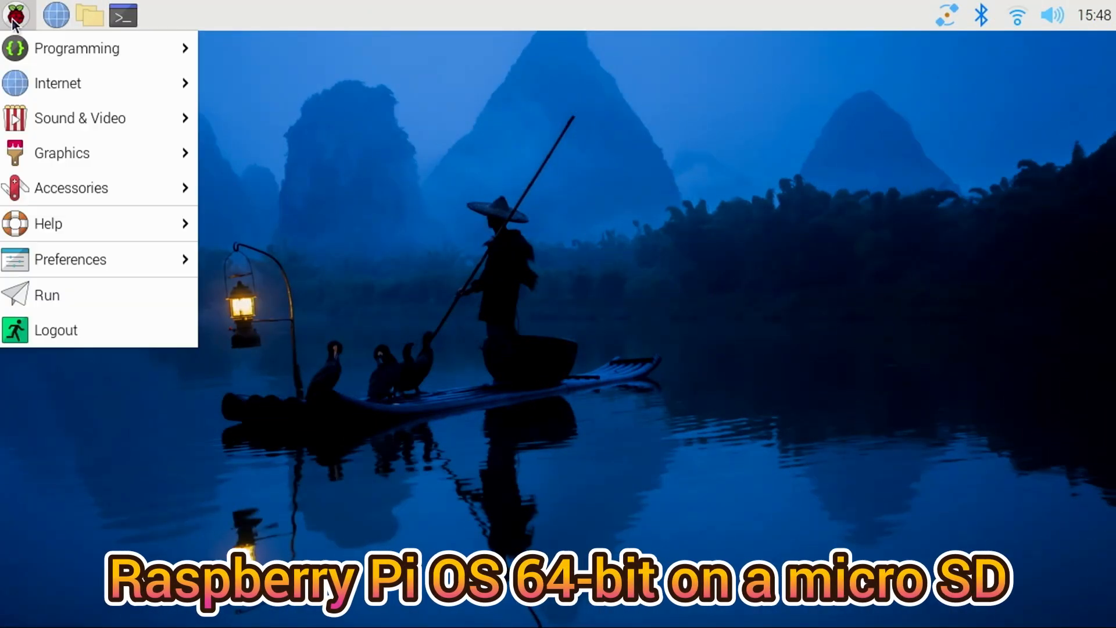
{"action": "left_click", "coordinate": [840, 277]}
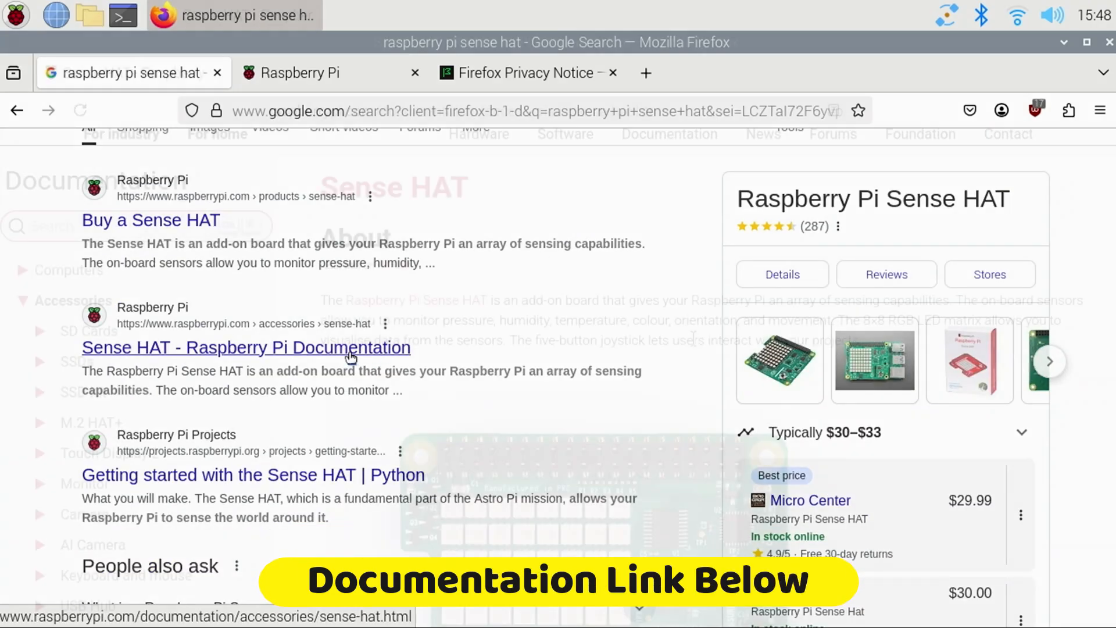
{"action": "left_click", "coordinate": [245, 348]}
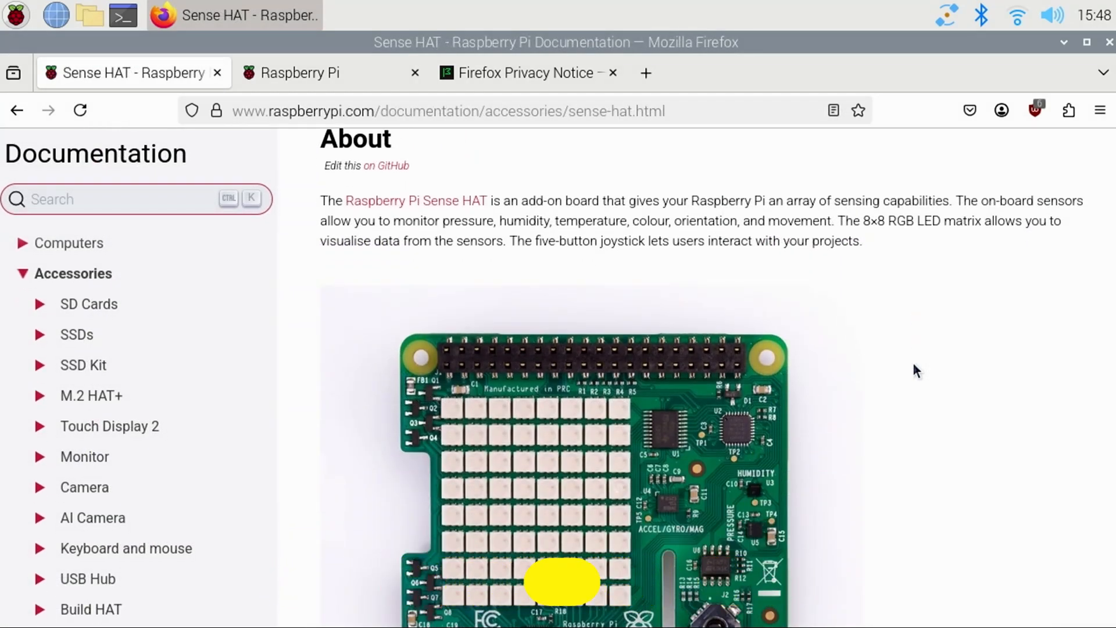
{"action": "scroll", "scroll_direction": "down", "scroll_amount": 3}
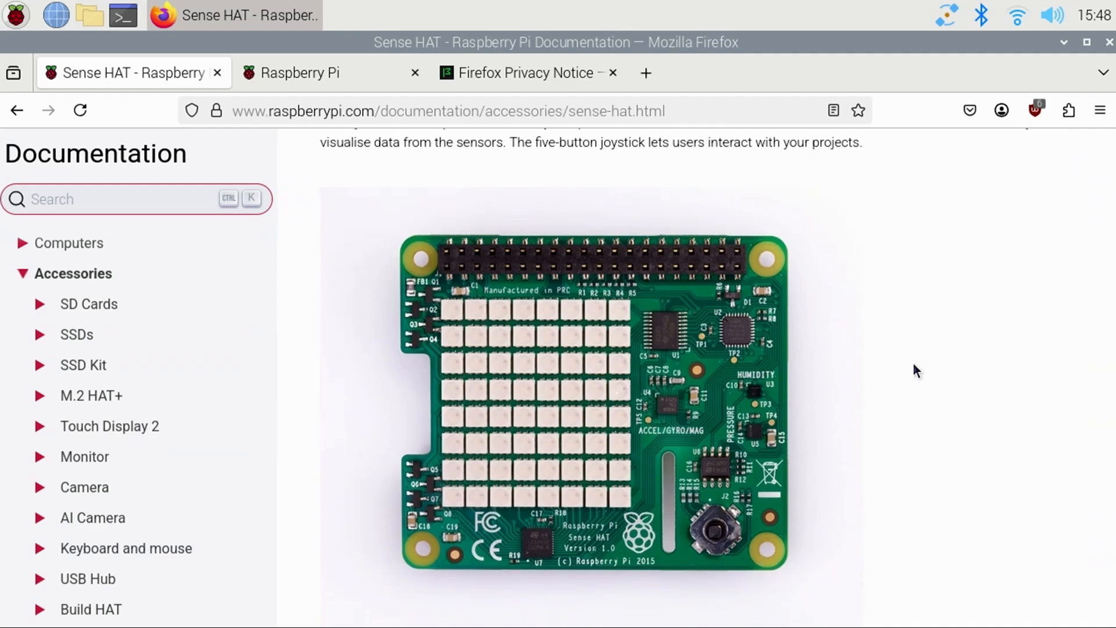
{"action": "scroll", "scroll_direction": "down", "scroll_amount": 3}
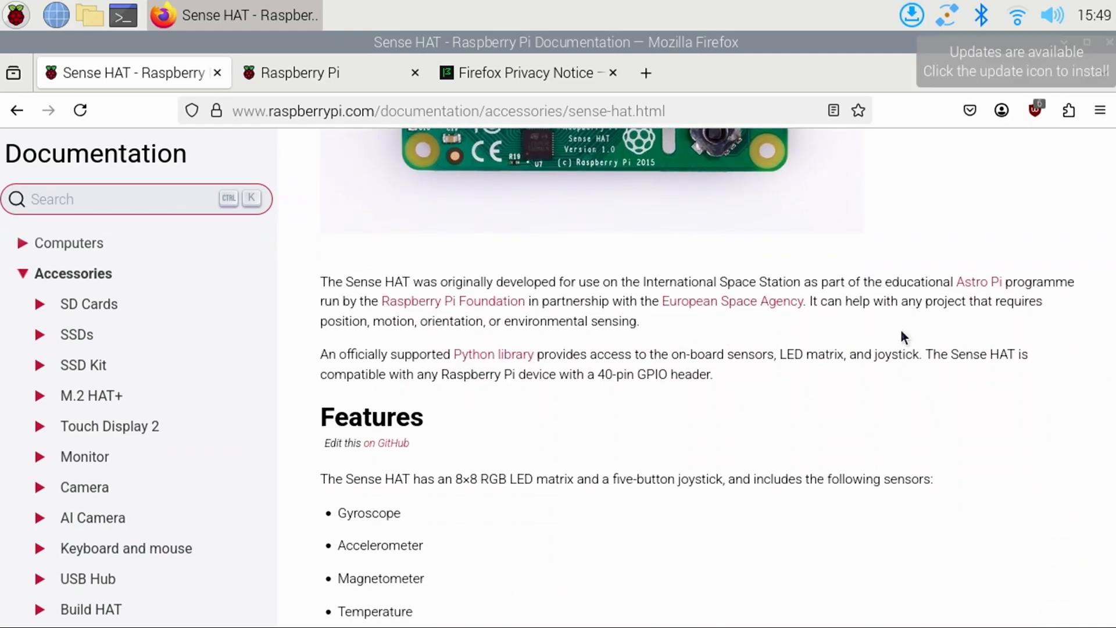
{"action": "scroll", "scroll_direction": "down", "scroll_amount": 3}
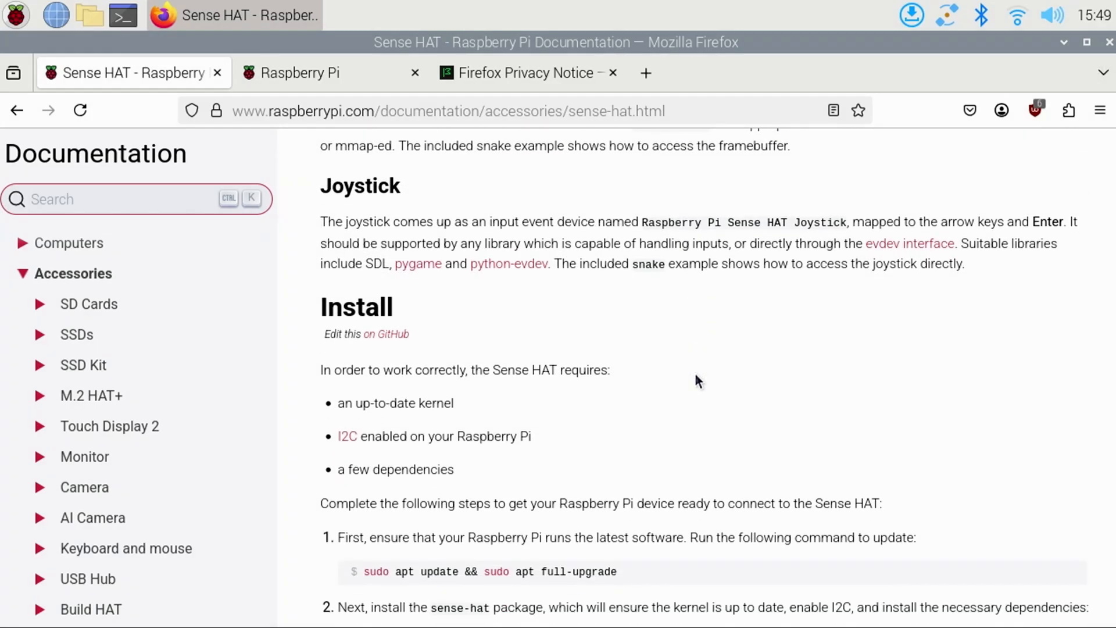
{"action": "scroll", "scroll_direction": "down", "scroll_amount": 3}
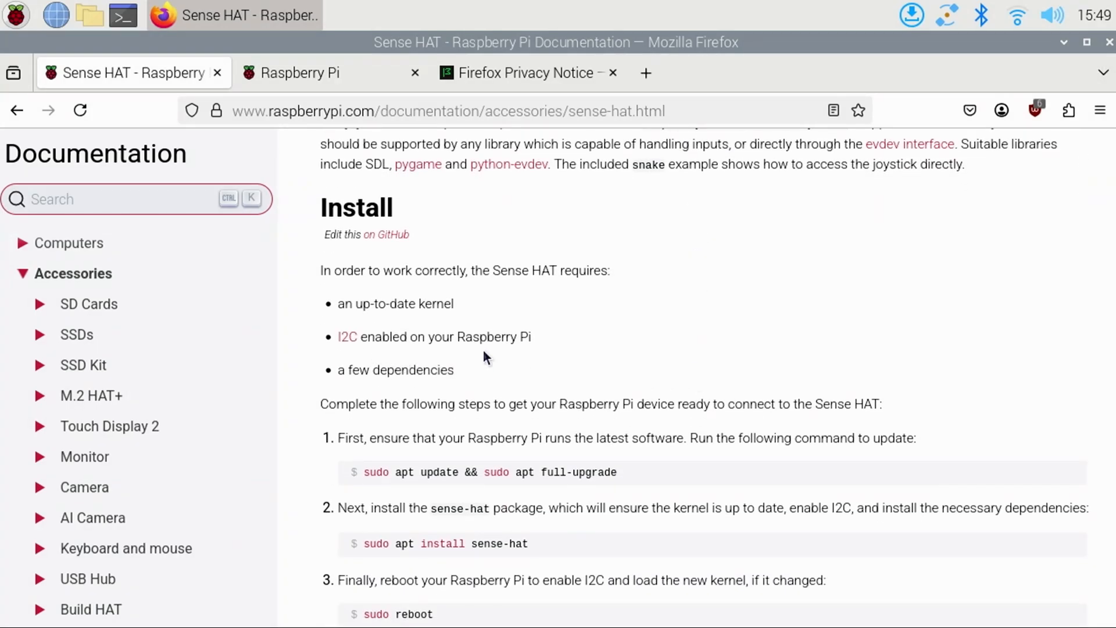
{"action": "scroll", "scroll_direction": "down", "scroll_amount": 3}
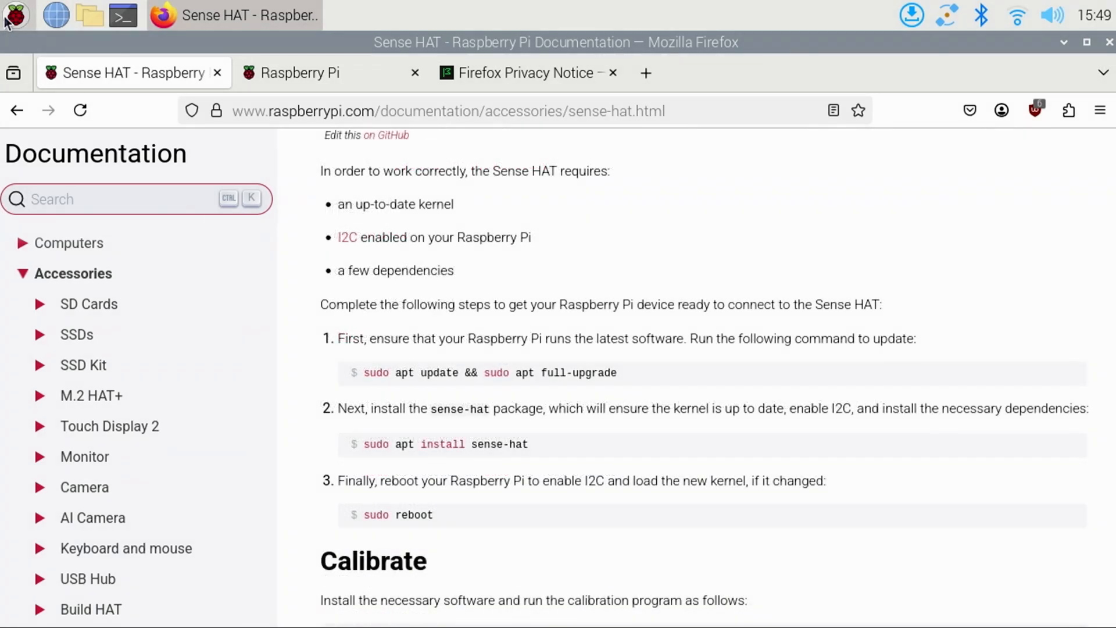
- Switch on the I2C interface in Raspberry Pi Configuration's Interfaces tab and confirm with OK
{"action": "left_click", "coordinate": [14, 15]}
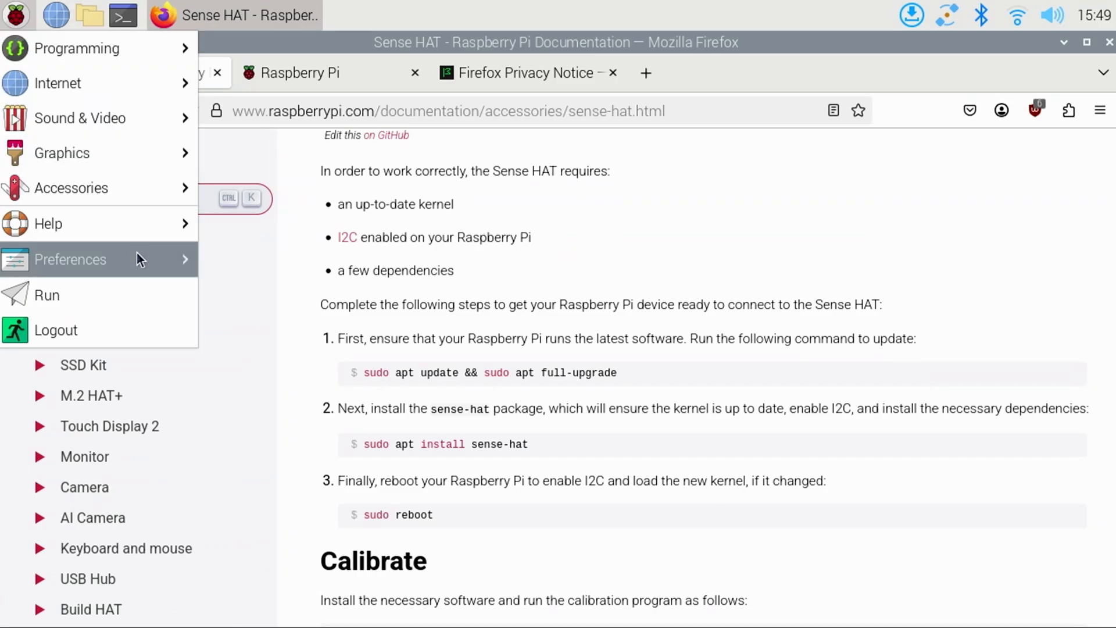
{"action": "left_click", "coordinate": [71, 260]}
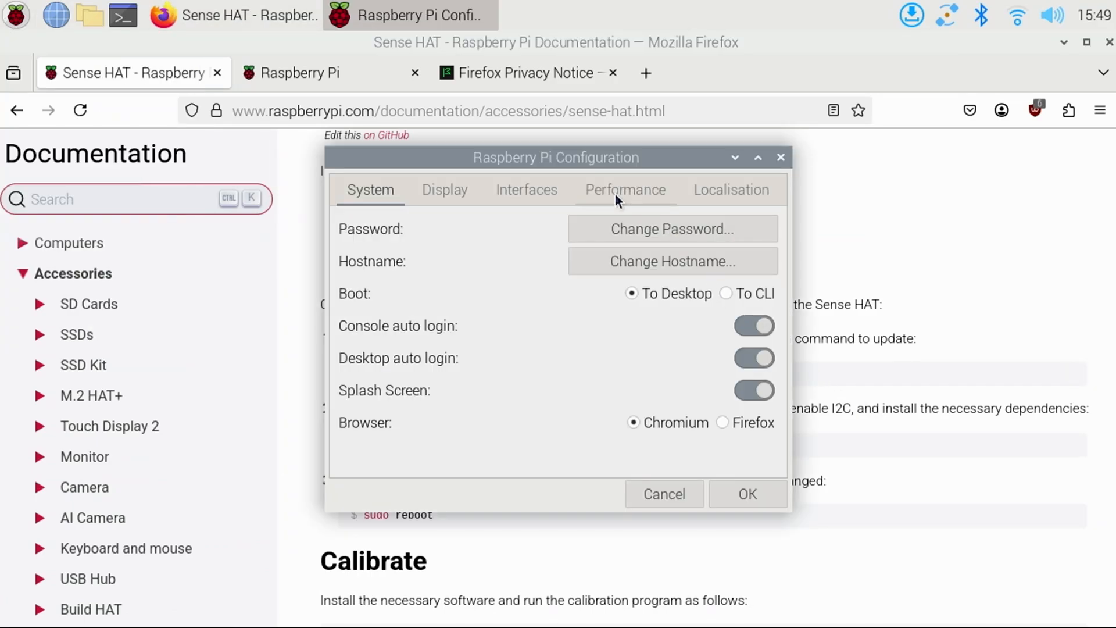
{"action": "left_click", "coordinate": [526, 190]}
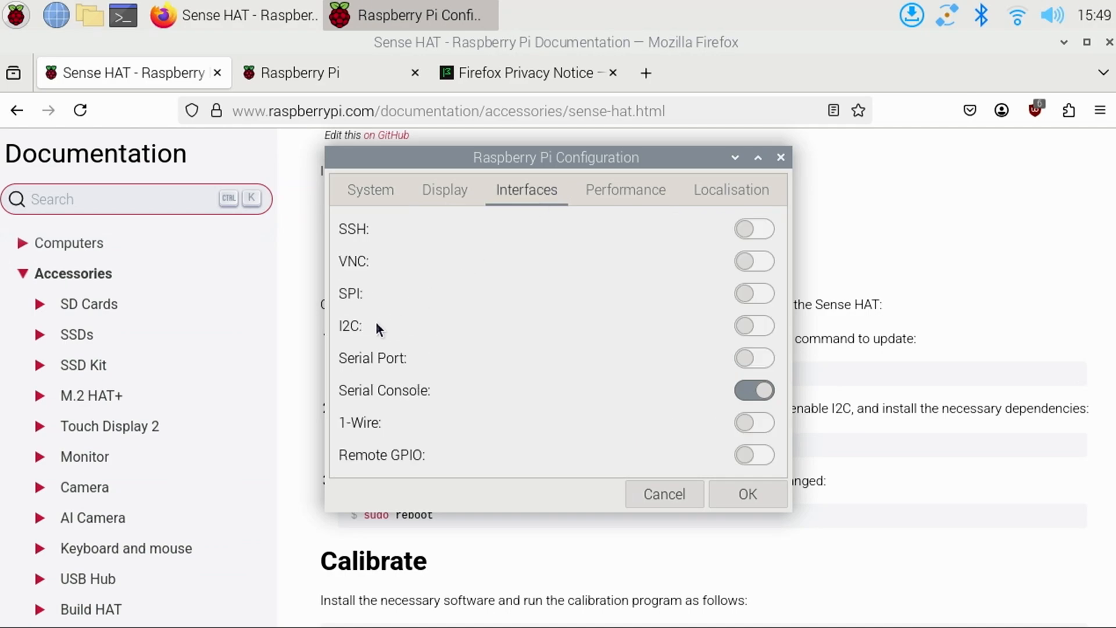
{"action": "left_click", "coordinate": [754, 325]}
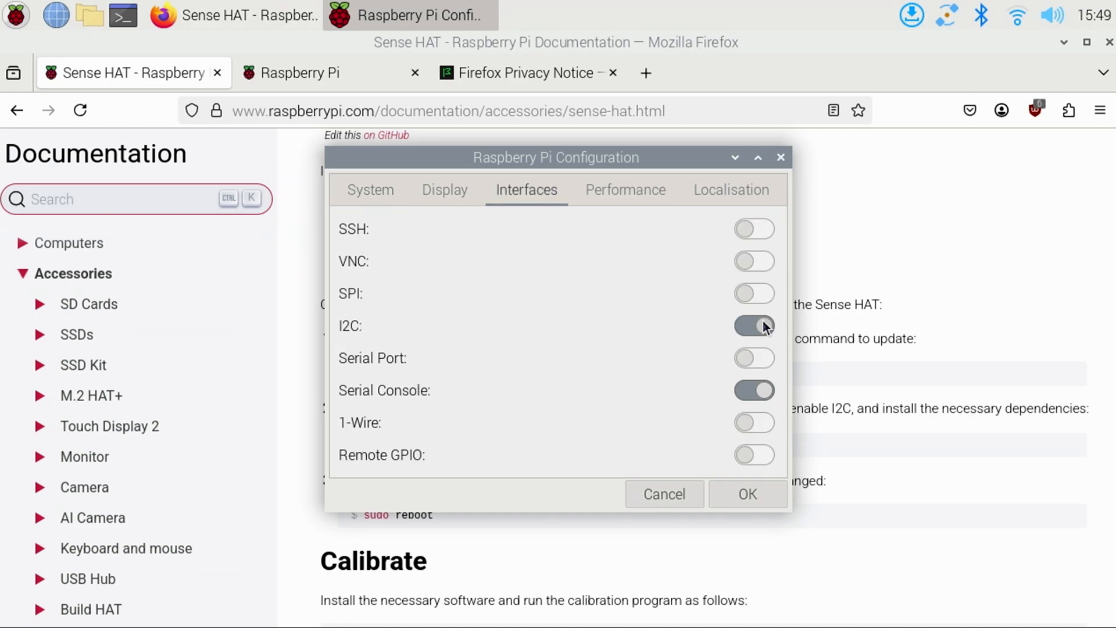
{"action": "left_click", "coordinate": [746, 494]}
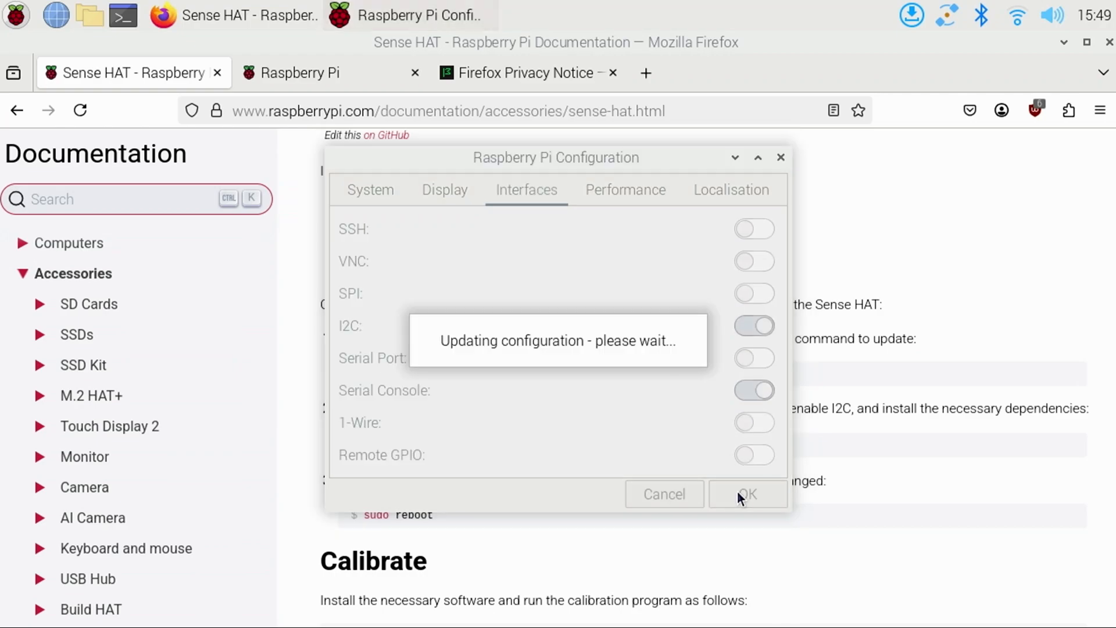
{"action": "left_click", "coordinate": [746, 494]}
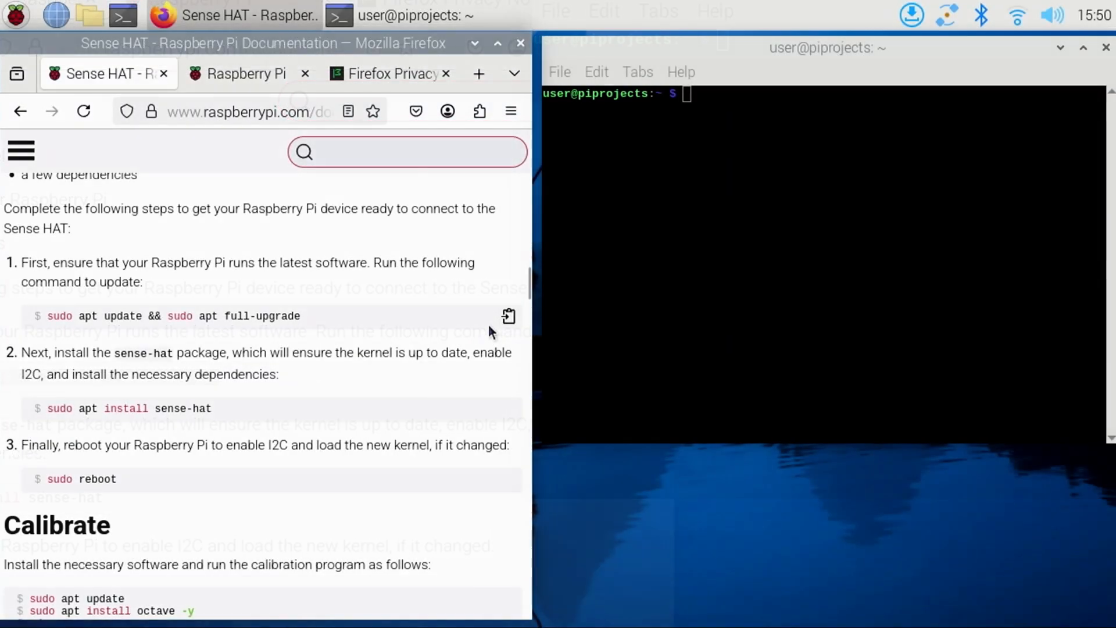
- Run 'sudo apt update && sudo apt full-upgrade' answering Y, then 'sudo apt install sense-hat'
{"action": "left_click", "coordinate": [507, 316]}
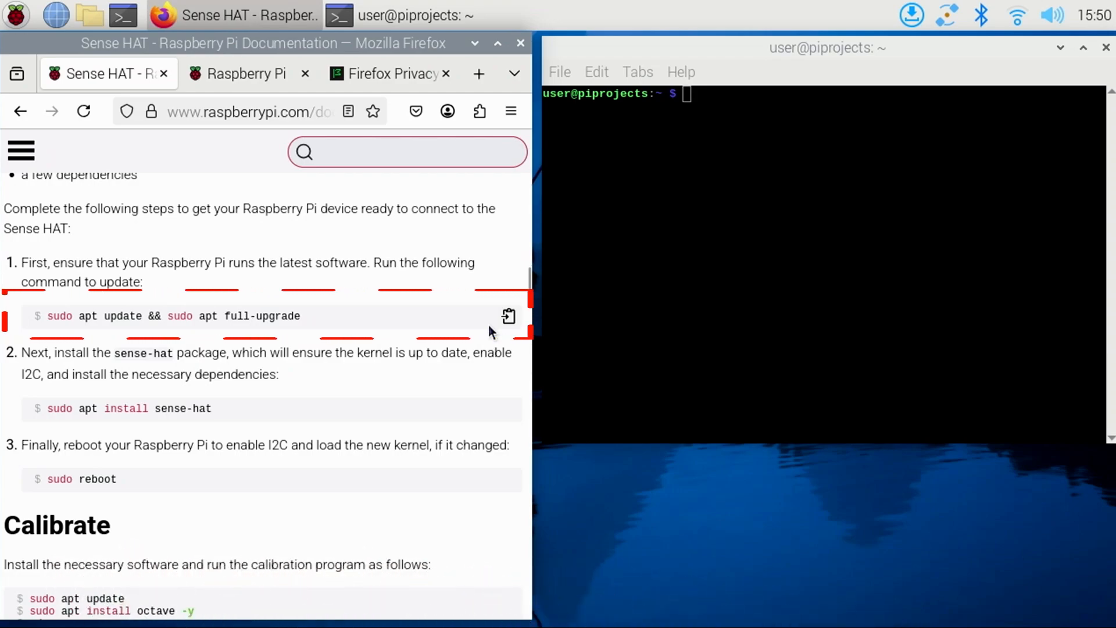
{"action": "mouse_move", "coordinate": [508, 316]}
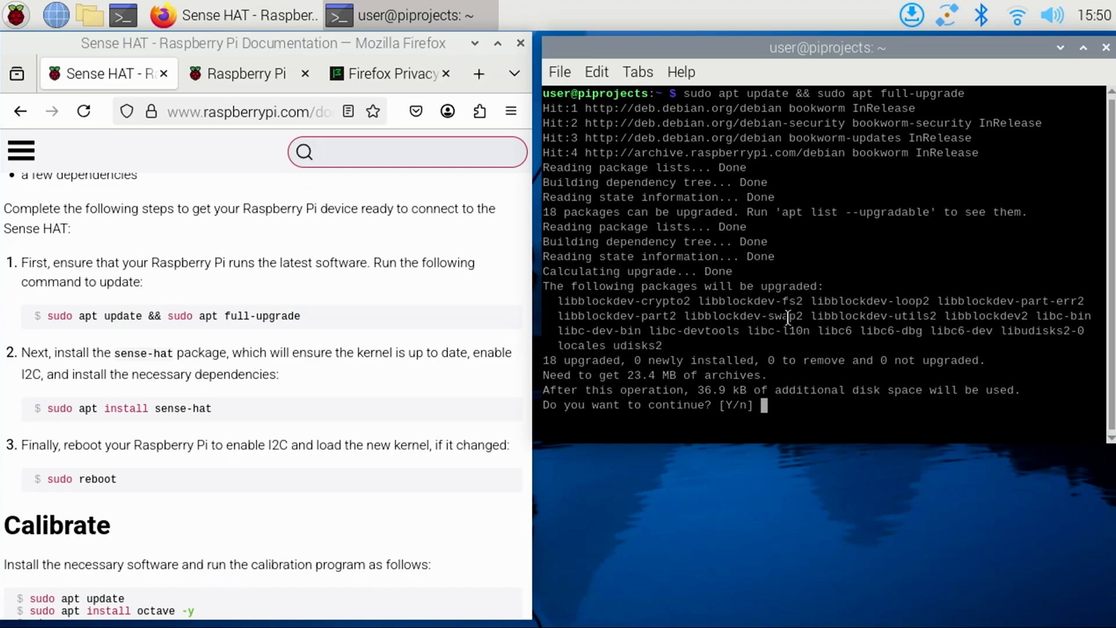
{"action": "type", "text": "y"}
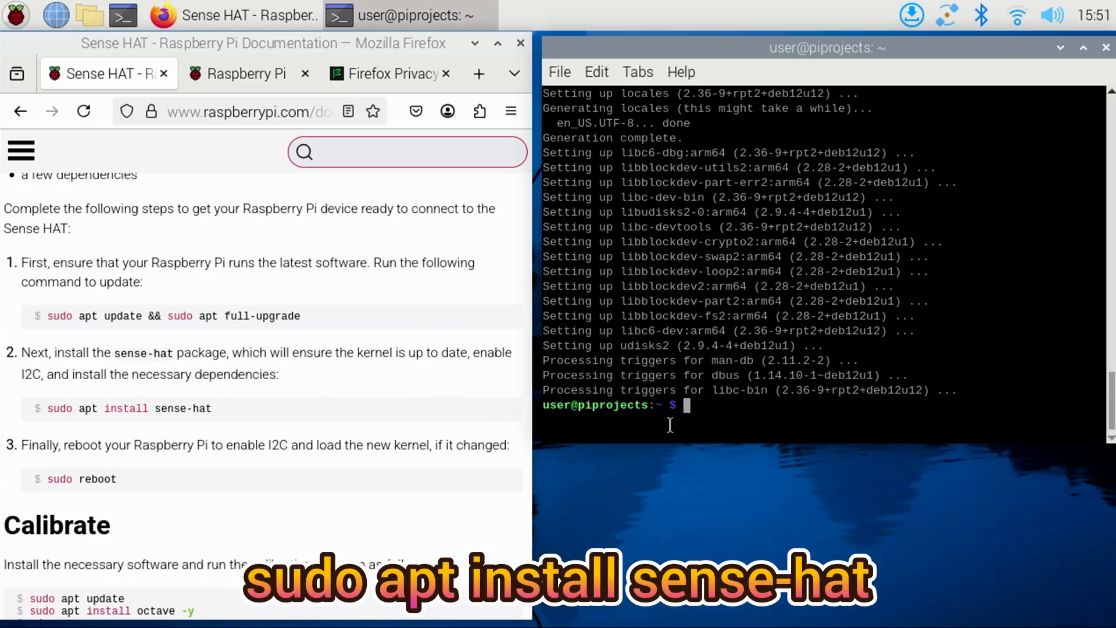
{"action": "type", "text": "sudo apt install sense-hat"}
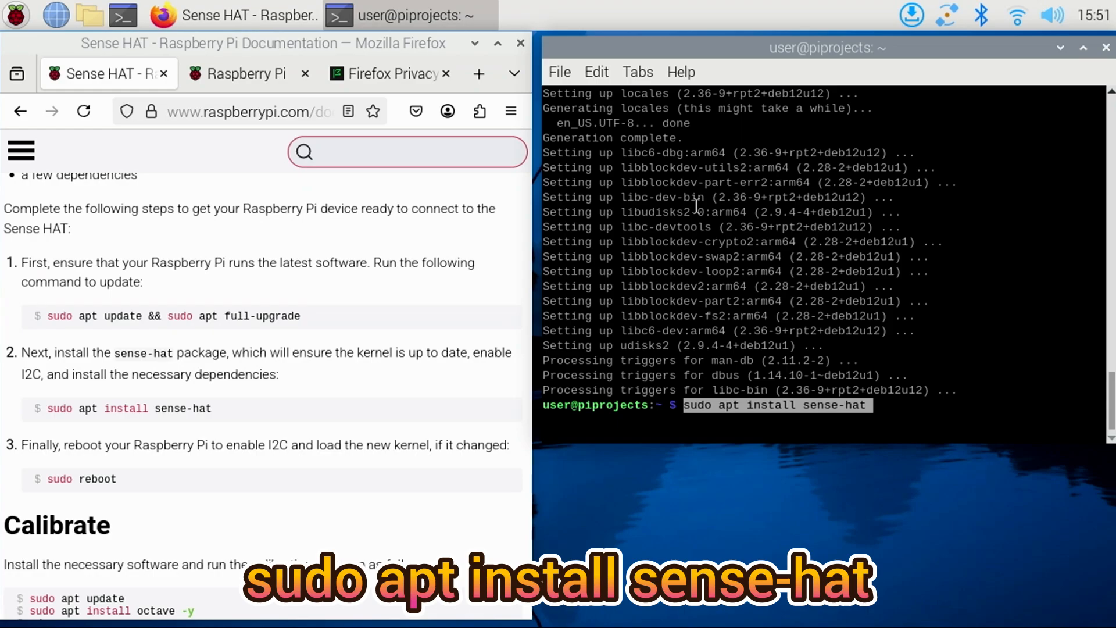
{"action": "key", "text": "Return"}
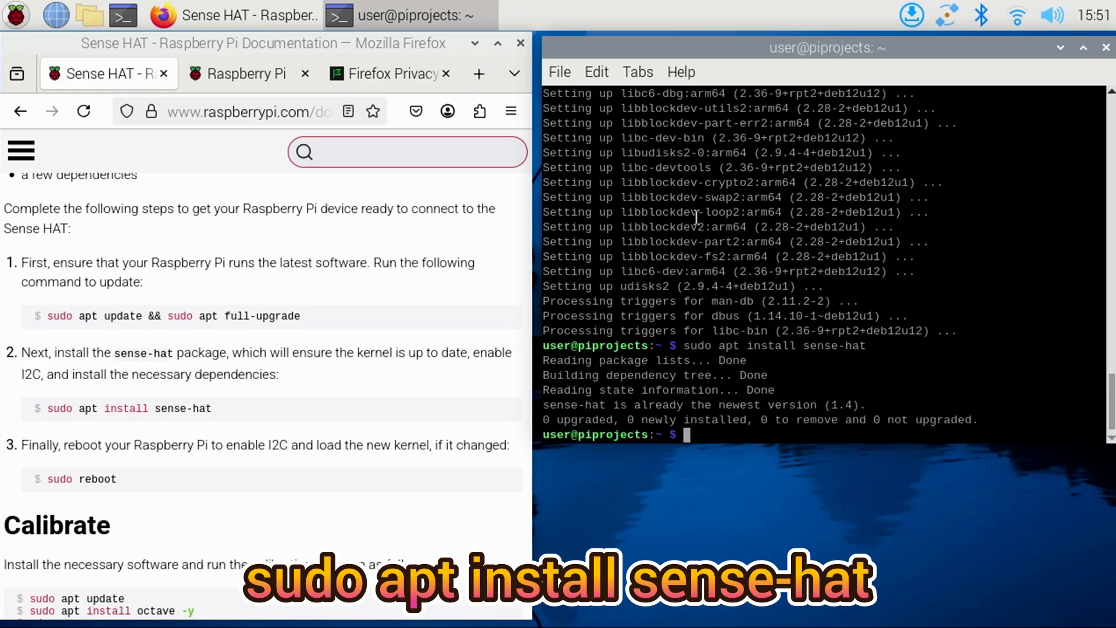
{"action": "scroll", "scroll_direction": "up", "scroll_amount": 3}
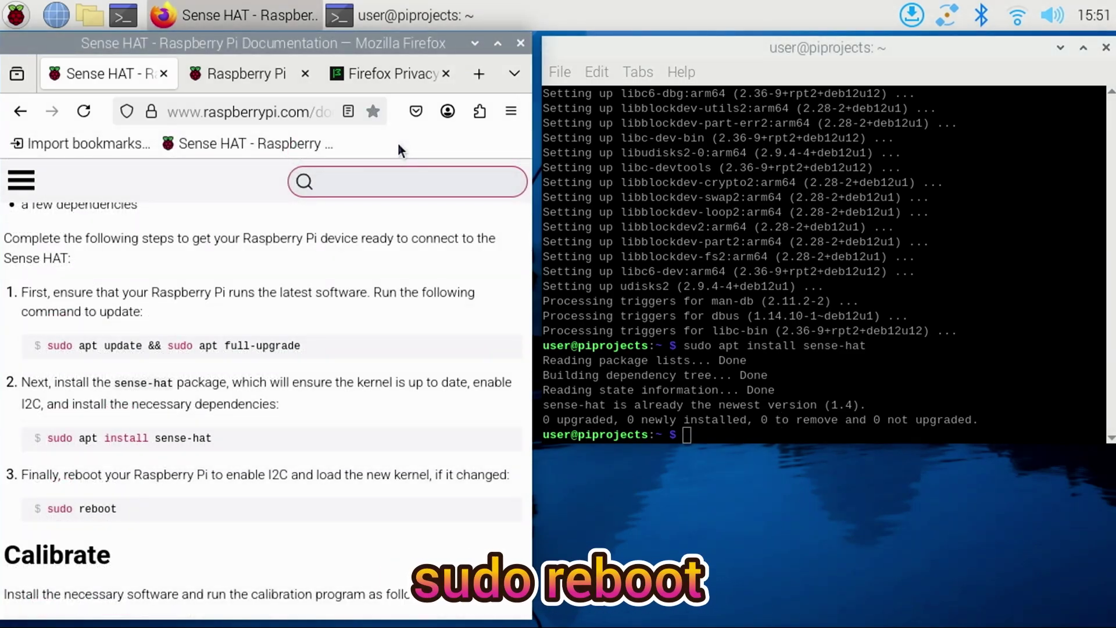
- Reboot the Raspberry Pi from the Raspberry menu's Logout options
{"action": "left_click", "coordinate": [14, 15]}
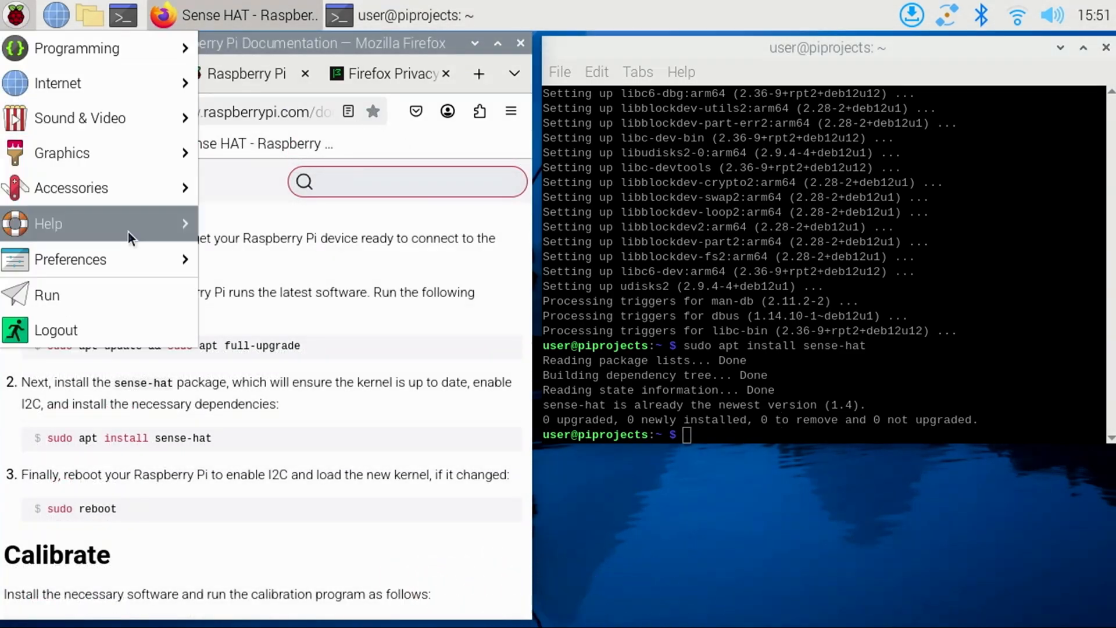
{"action": "left_click", "coordinate": [56, 329]}
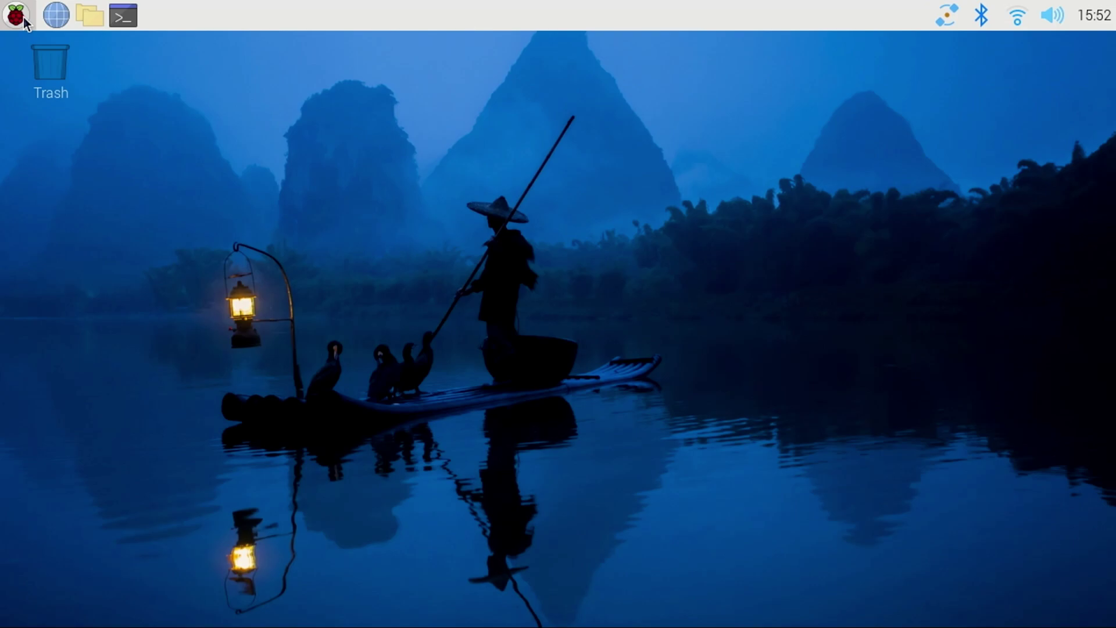
{"action": "left_click", "coordinate": [10, 14]}
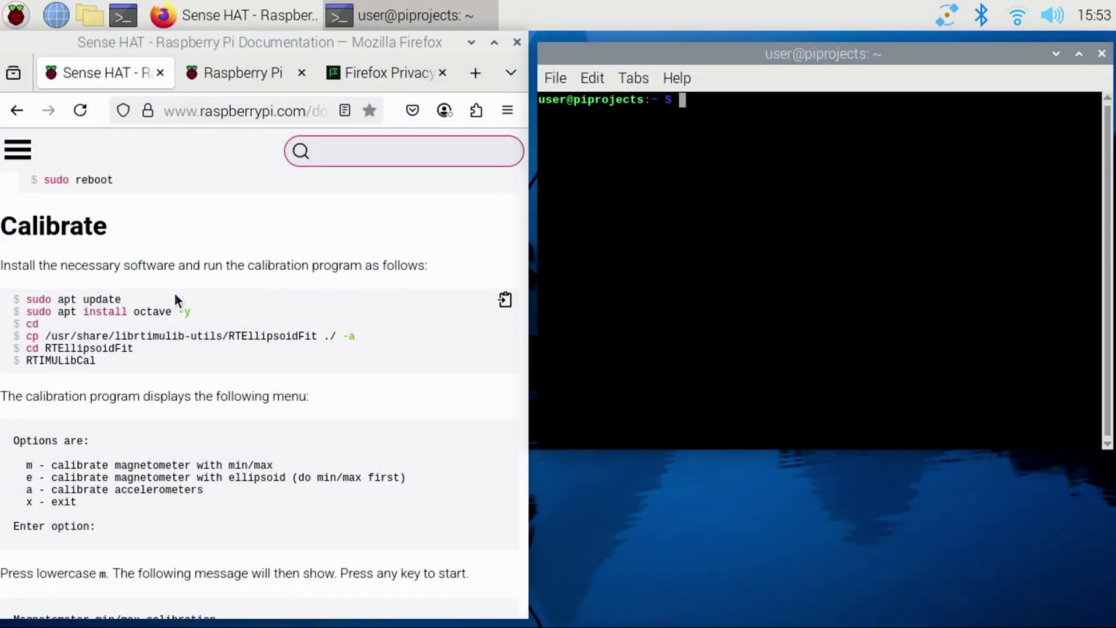
{"action": "mouse_move", "coordinate": [504, 302]}
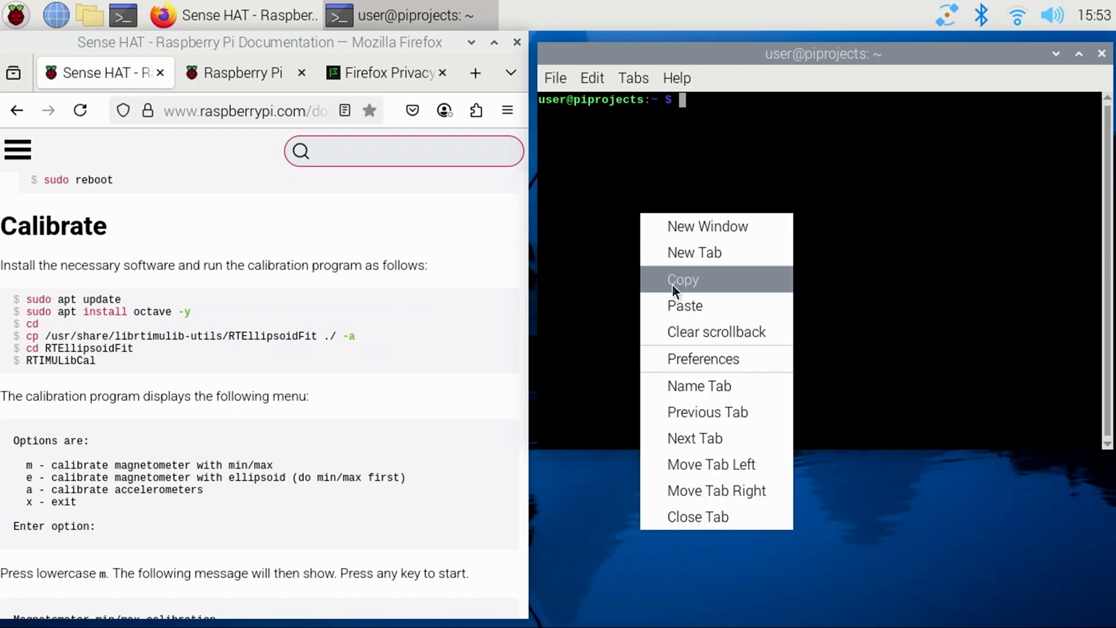
- Paste and run the Calibrate commands, answering m at the RTIMULibCal option prompt
{"action": "left_click", "coordinate": [684, 305]}
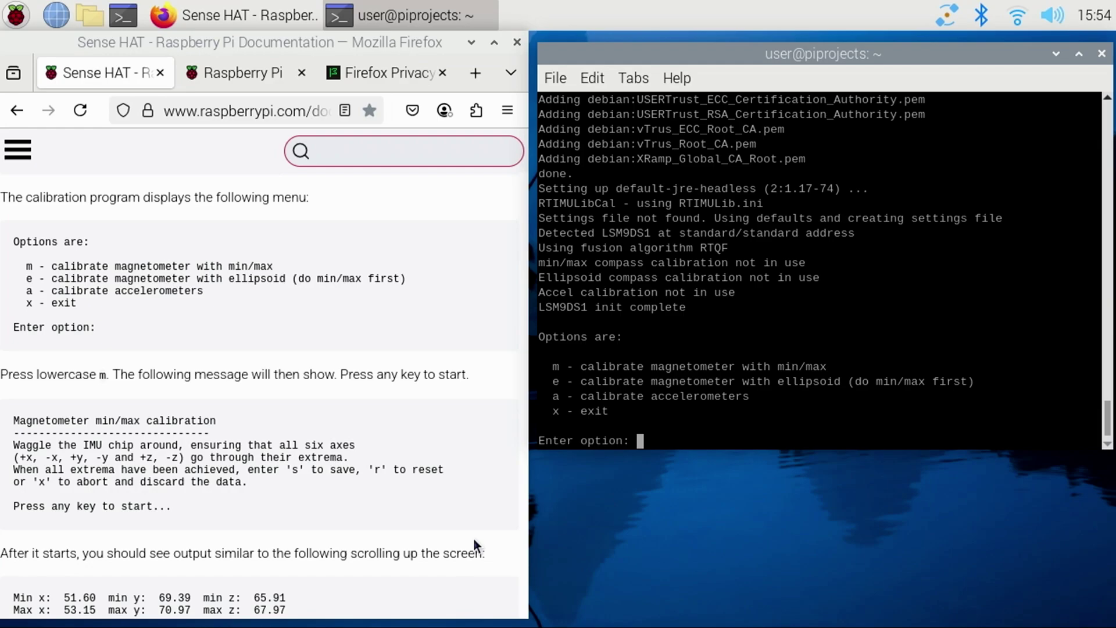
{"action": "type", "text": "m"}
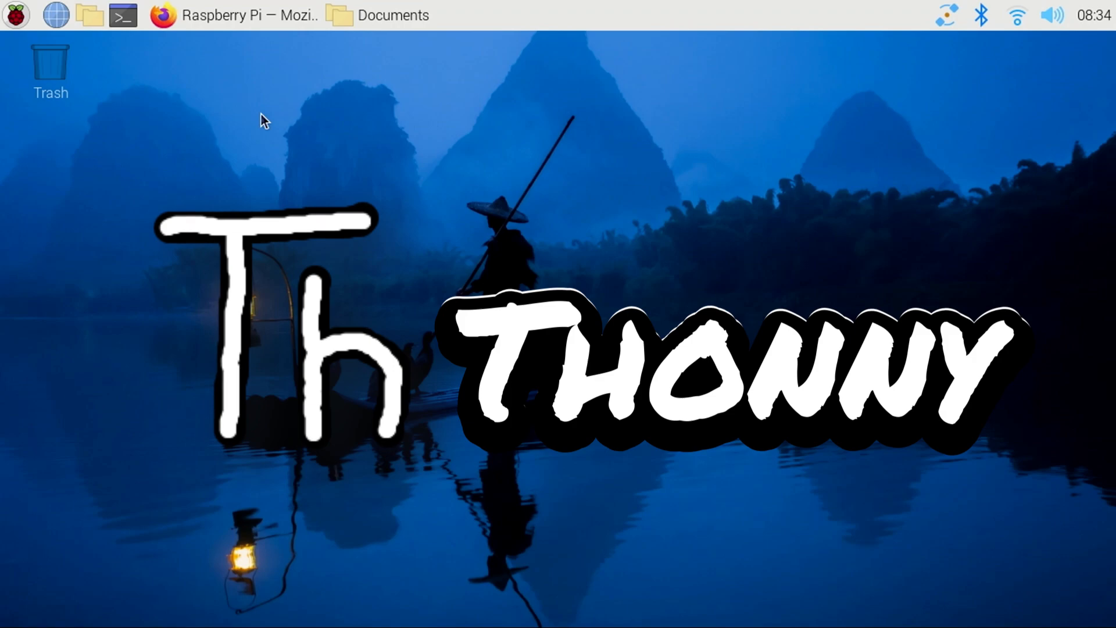
- Launch Thonny from the Programming menu of the Raspberry Pi
{"action": "left_click", "coordinate": [16, 16]}
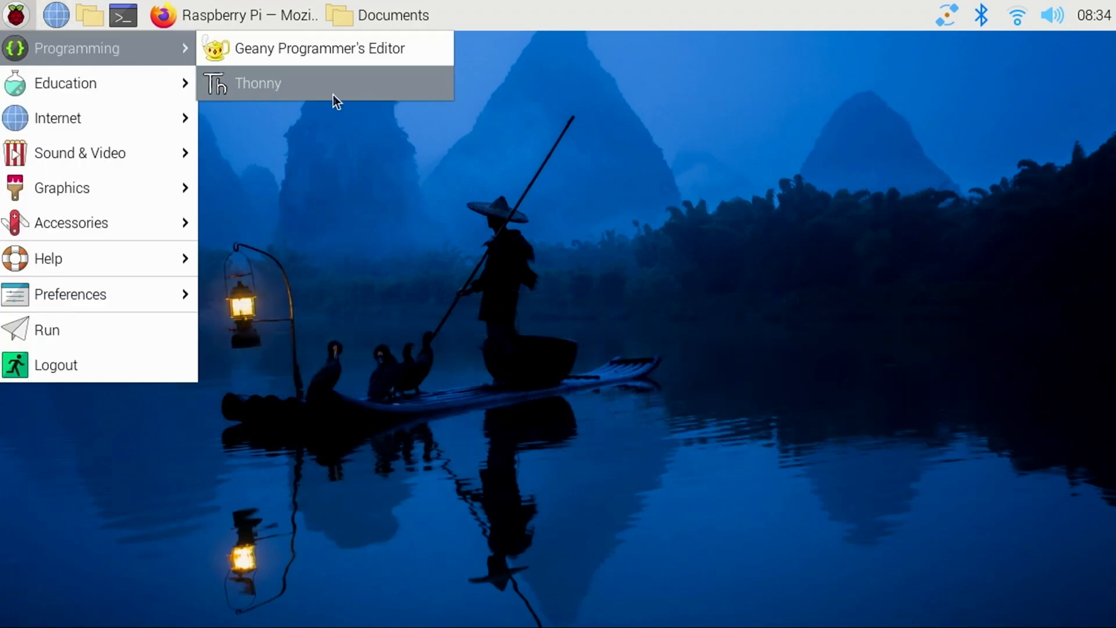
{"action": "left_click", "coordinate": [257, 83]}
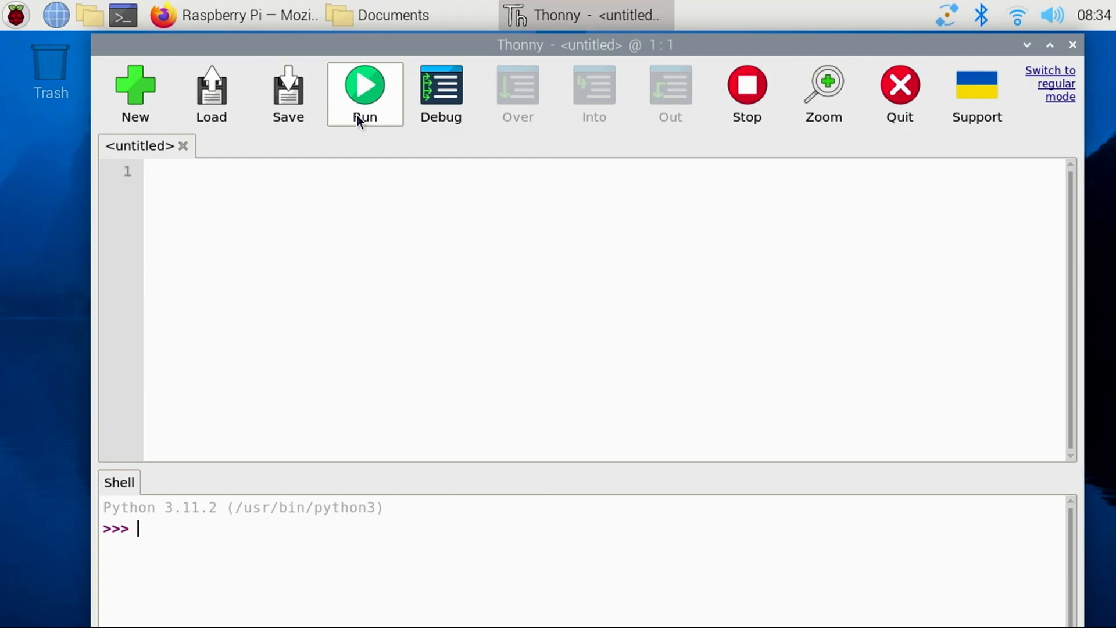
{"action": "mouse_move", "coordinate": [212, 94]}
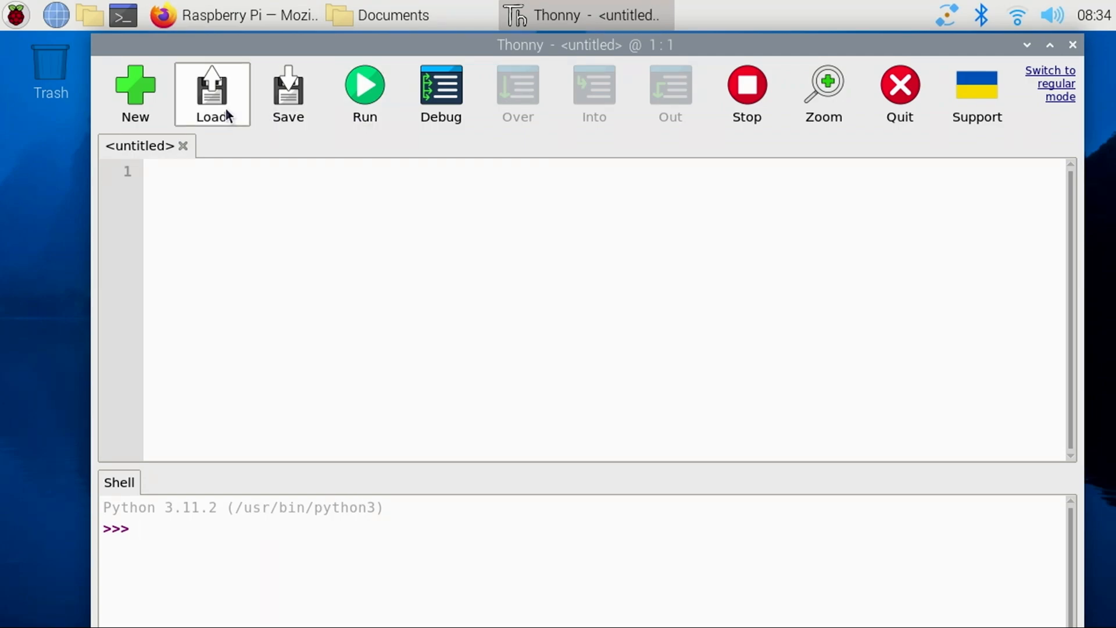
- Load hello_wtt.py from Documents into Thonny and run it
{"action": "left_click", "coordinate": [212, 93]}
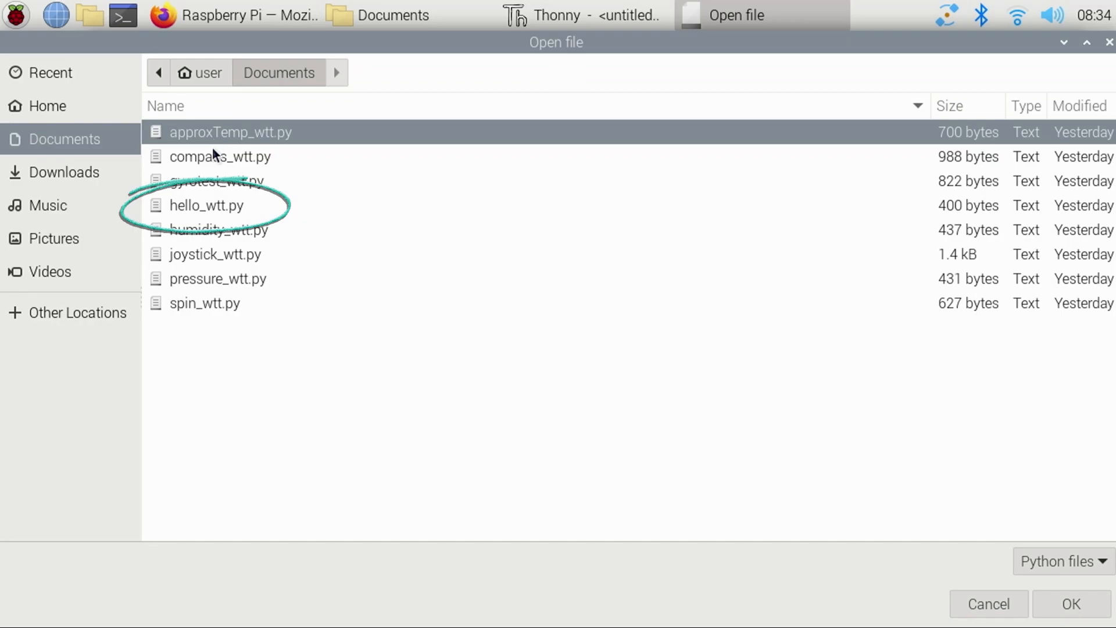
{"action": "left_click", "coordinate": [206, 206]}
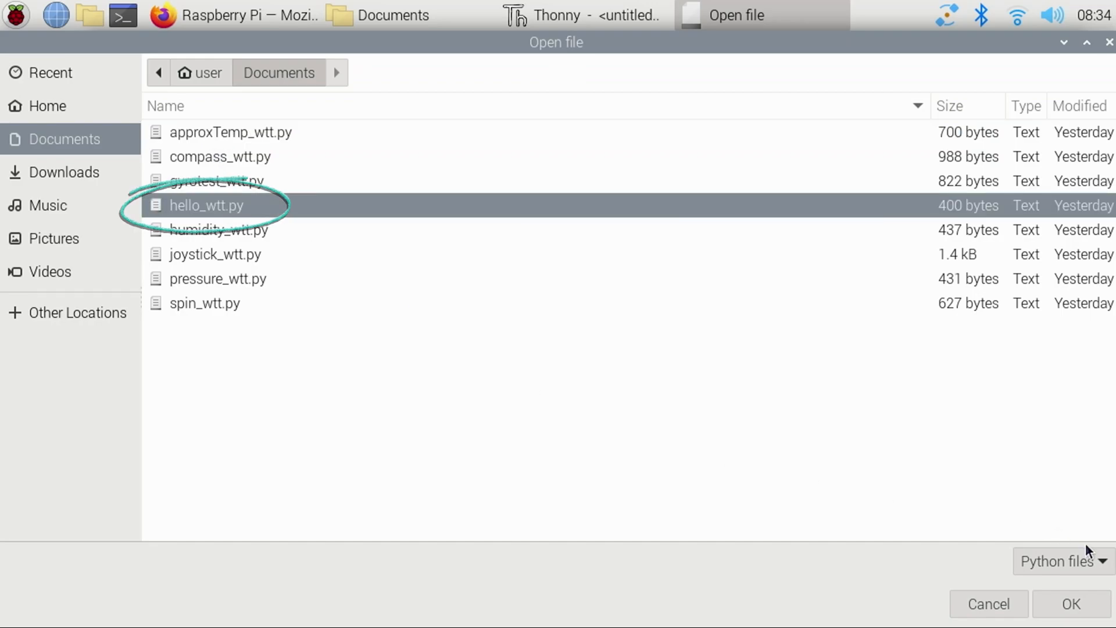
{"action": "left_click", "coordinate": [1071, 603]}
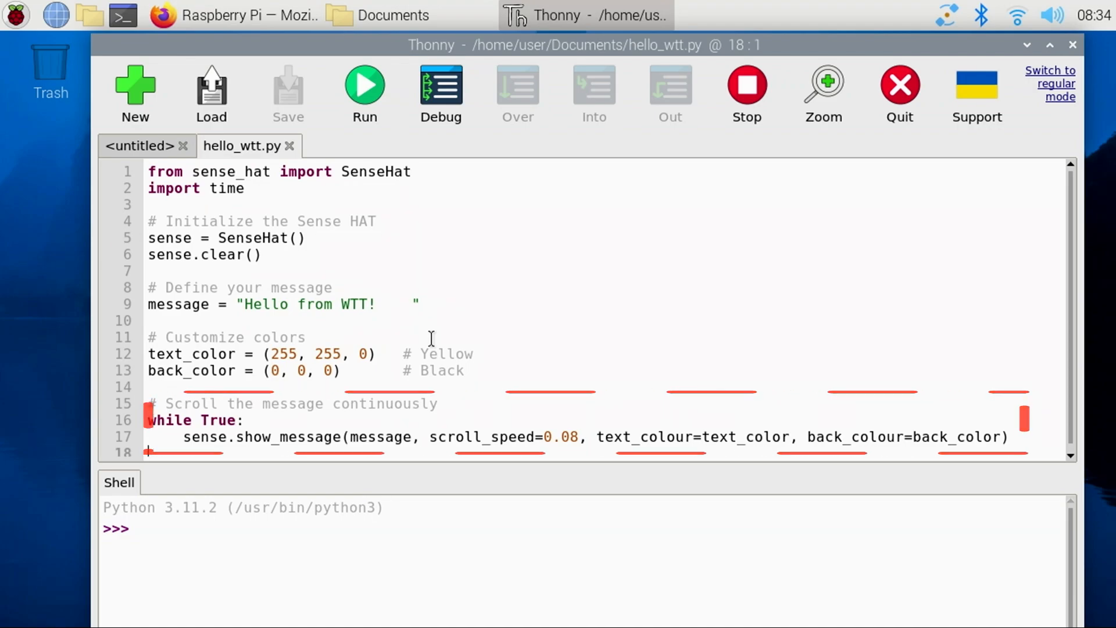
{"action": "left_click", "coordinate": [364, 87]}
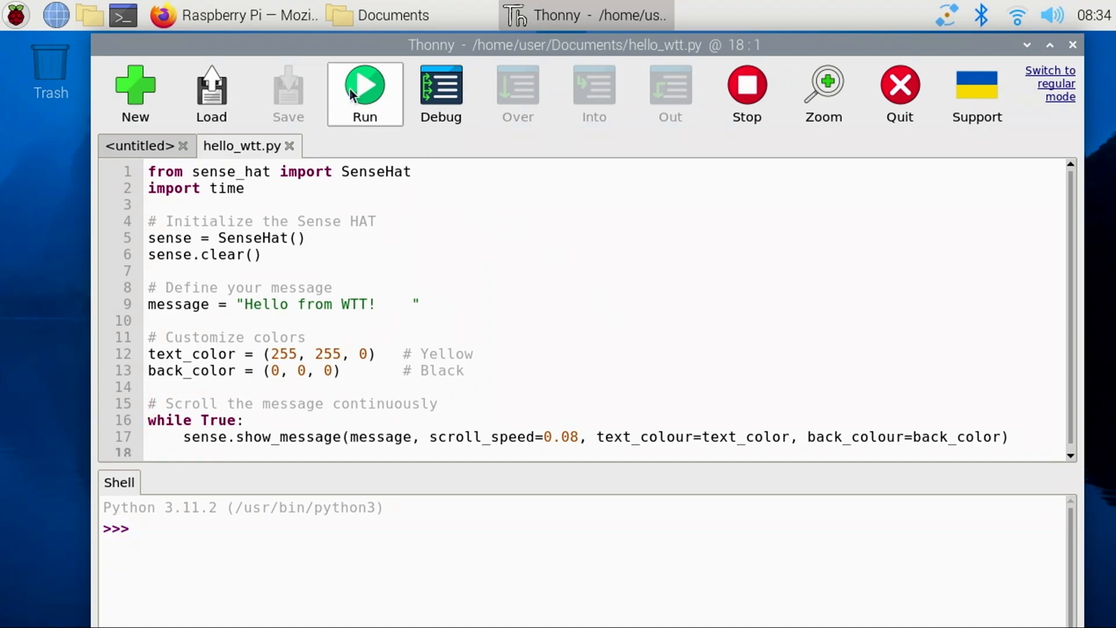
{"action": "left_click", "coordinate": [365, 86]}
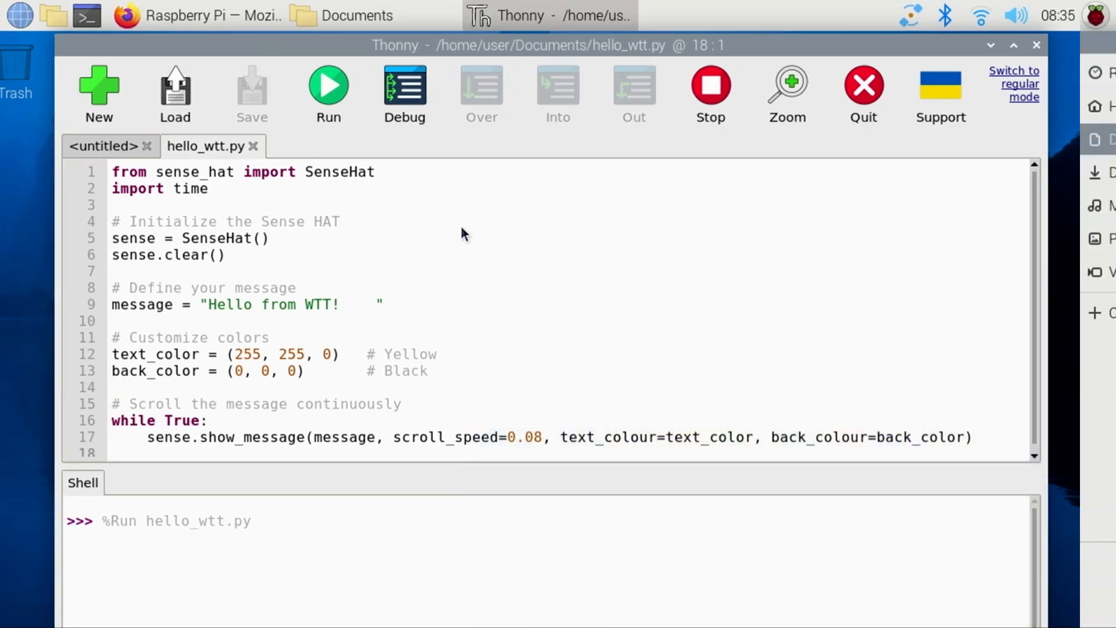
- Load pressure_wtt.py from Documents, scroll through its code and run it
{"action": "left_click", "coordinate": [174, 93]}
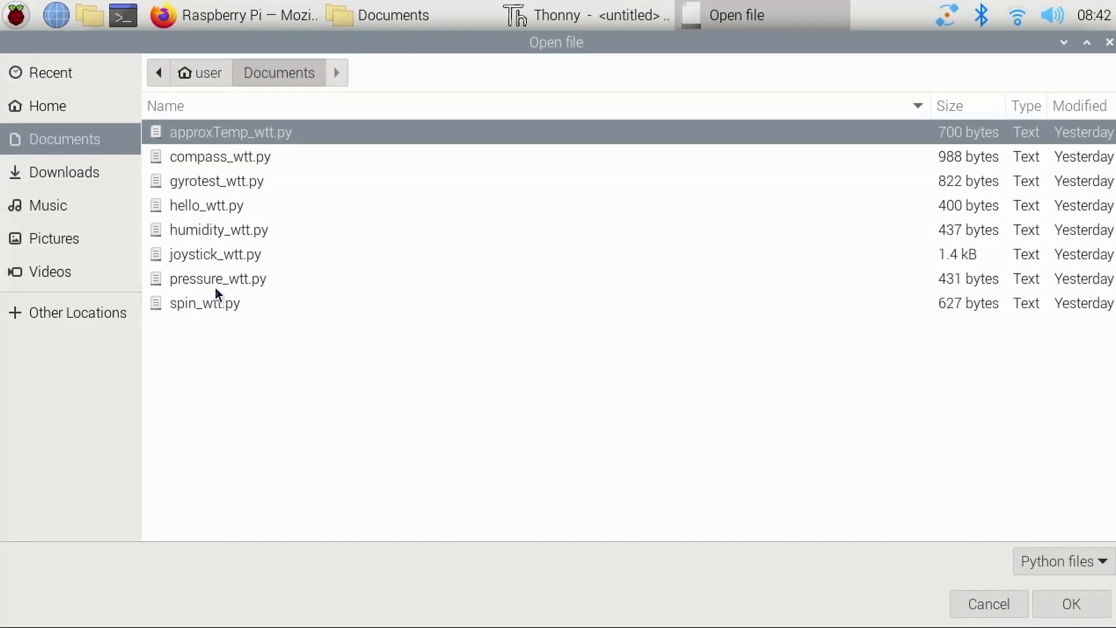
{"action": "double_click", "coordinate": [217, 278]}
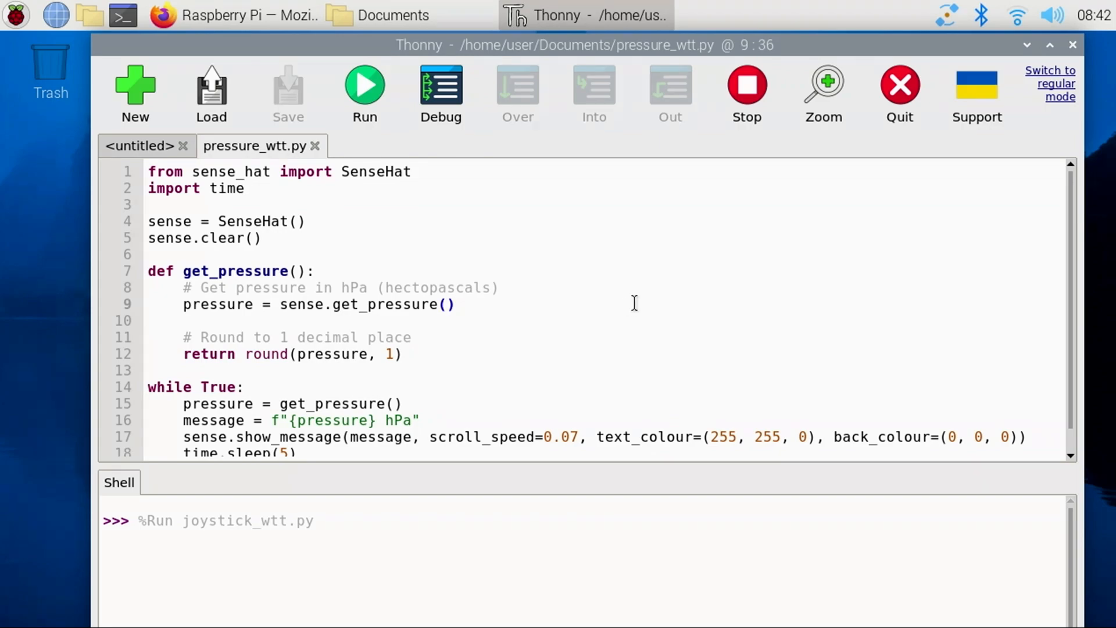
{"action": "scroll", "scroll_direction": "down", "scroll_amount": 3}
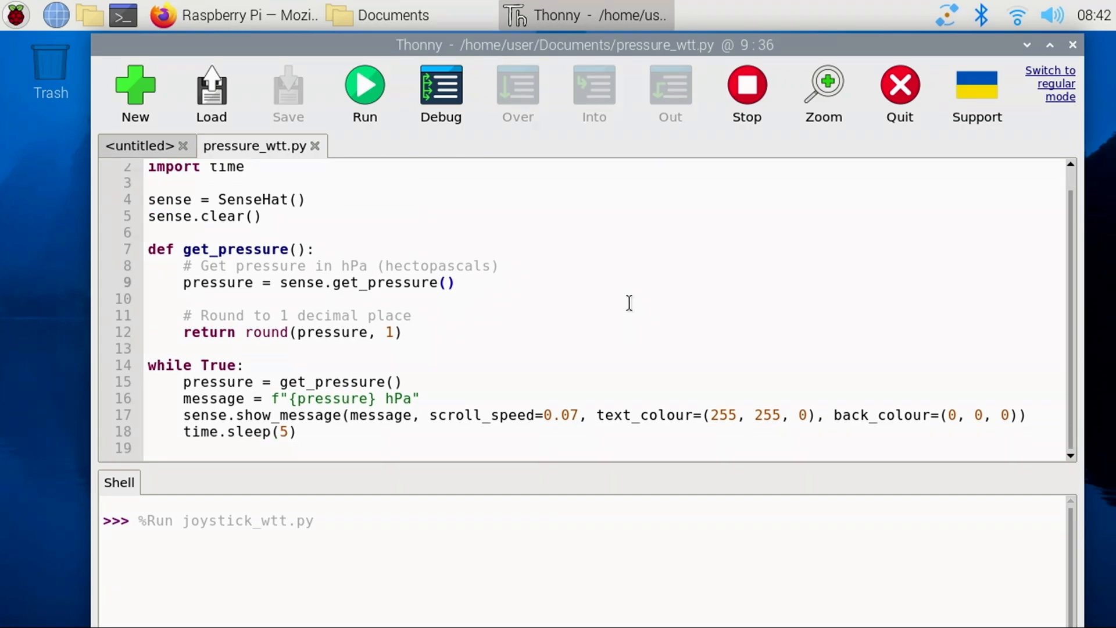
{"action": "left_click", "coordinate": [456, 283]}
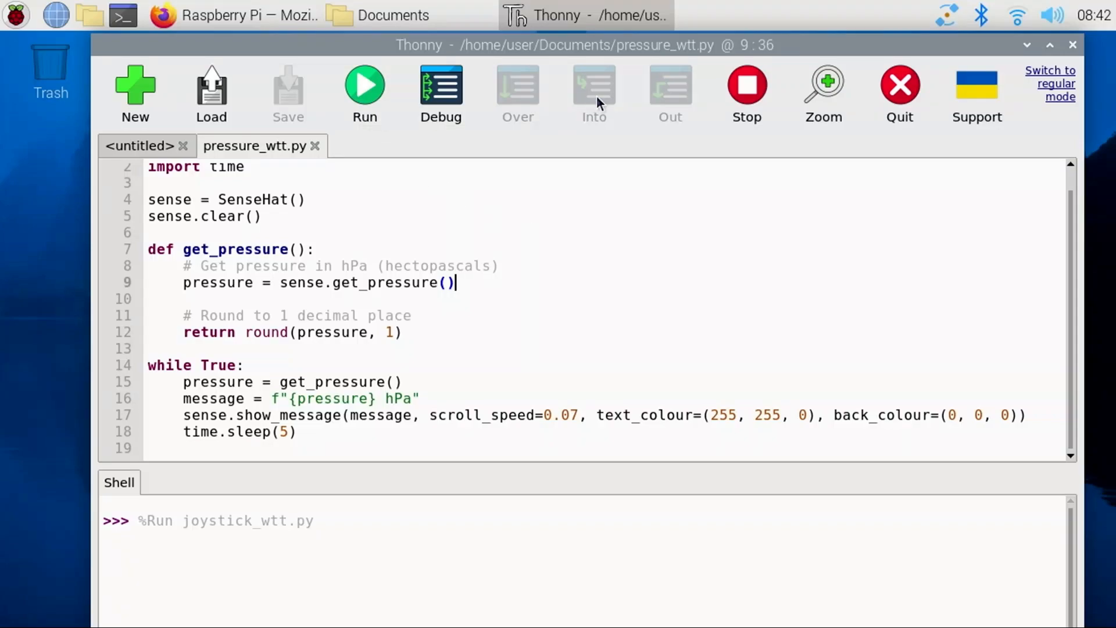
{"action": "left_click", "coordinate": [364, 92]}
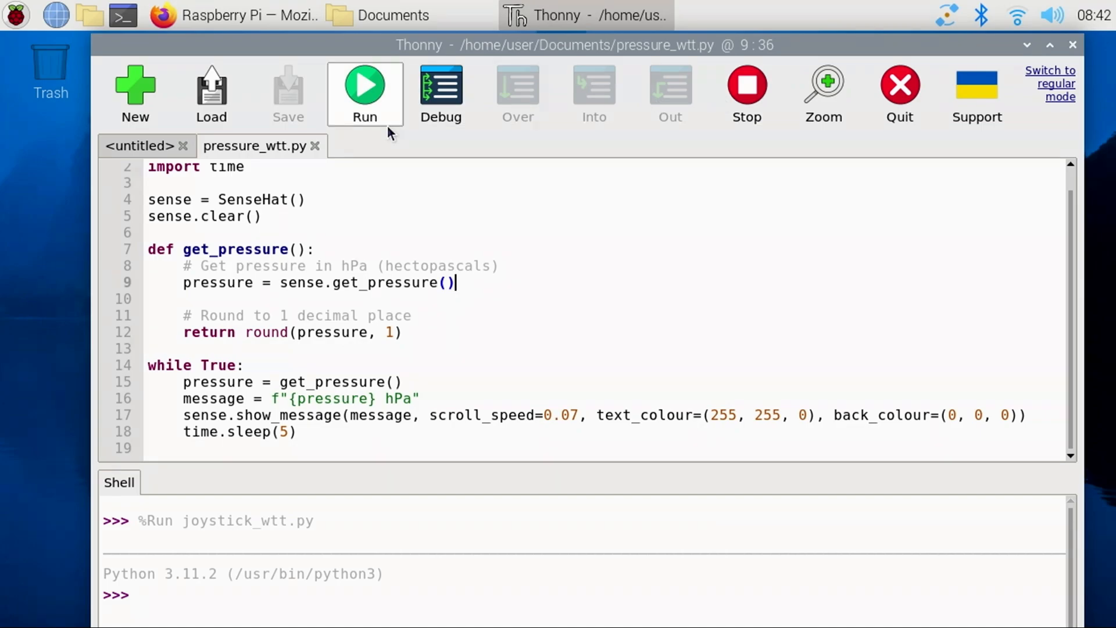
{"action": "left_click", "coordinate": [364, 92]}
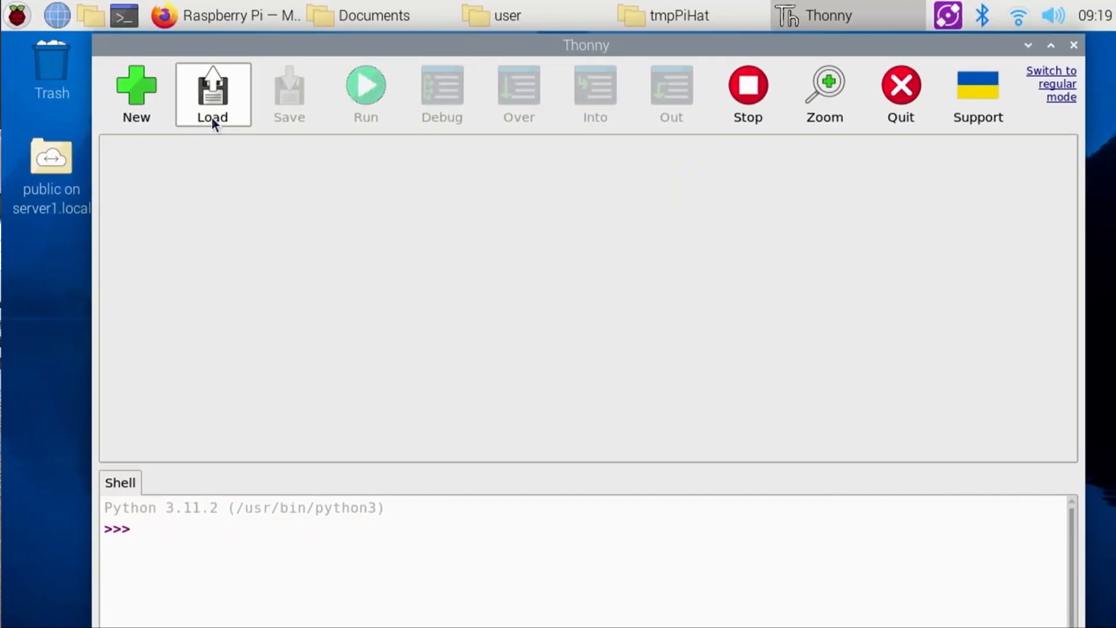
- Load accelerometer_wtt.py from Documents and scroll down through its tilt-detection code
{"action": "left_click", "coordinate": [212, 95]}
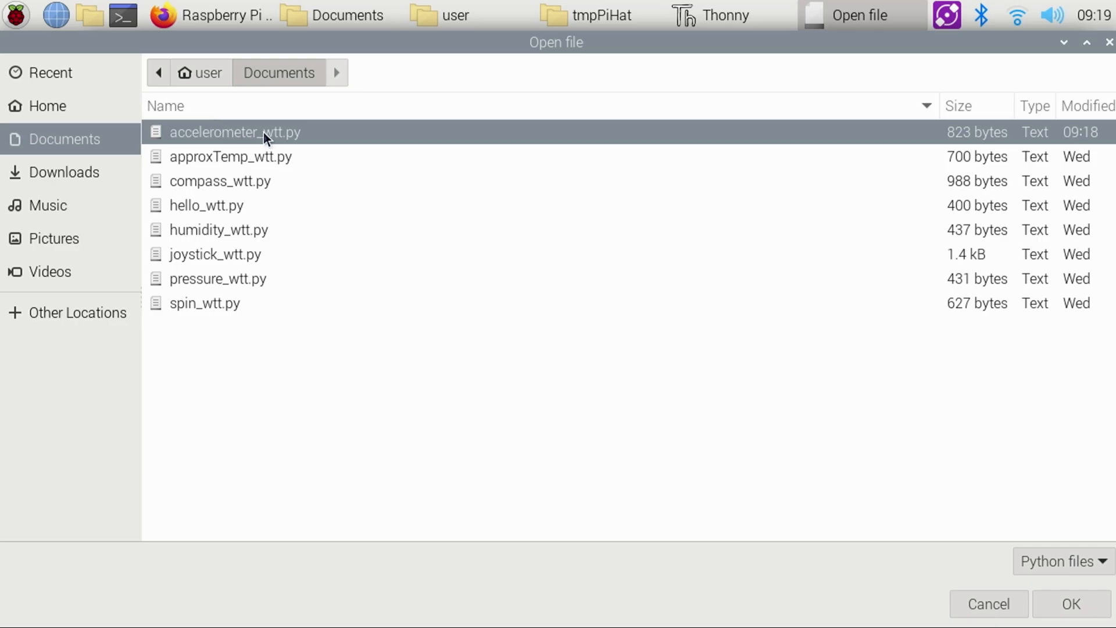
{"action": "mouse_move", "coordinate": [1070, 603]}
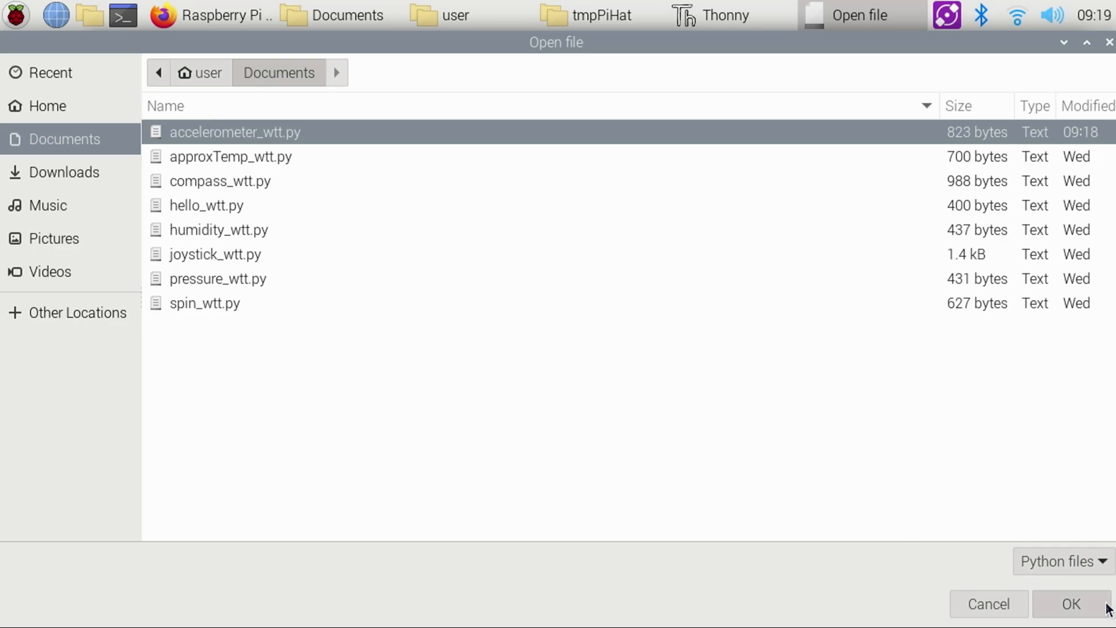
{"action": "left_click", "coordinate": [1069, 603]}
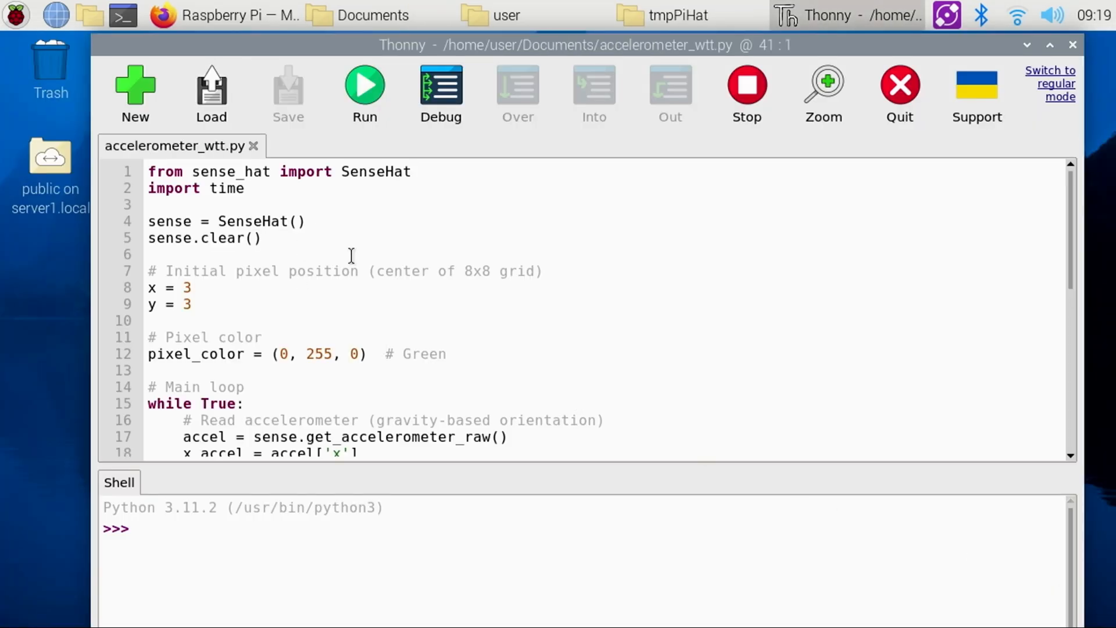
{"action": "scroll", "scroll_direction": "down", "scroll_amount": 3}
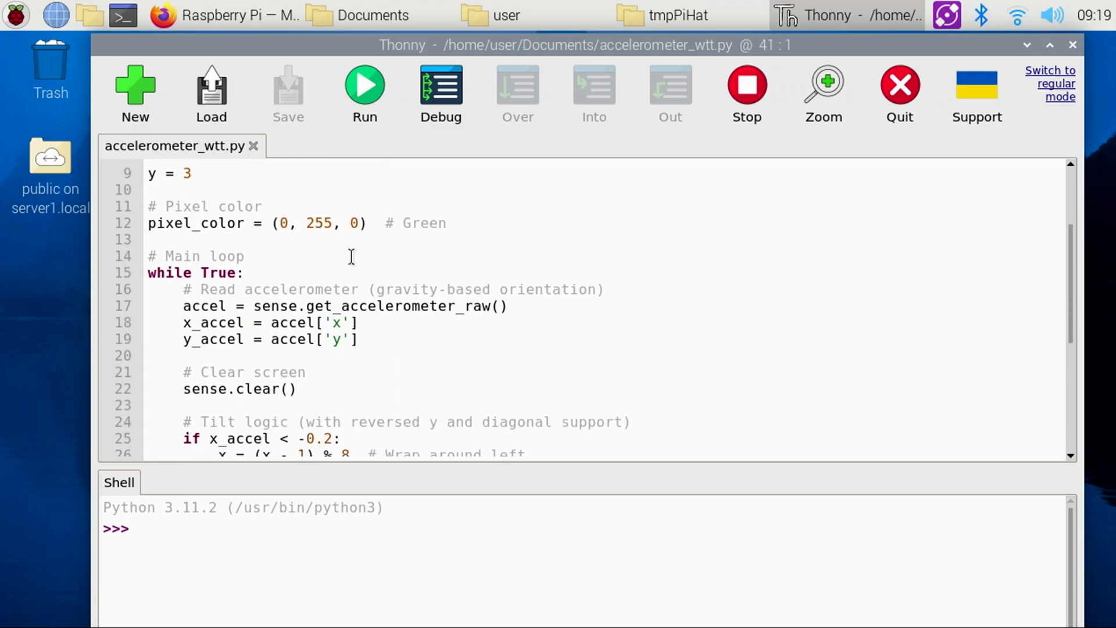
{"action": "scroll", "scroll_direction": "down", "scroll_amount": 3}
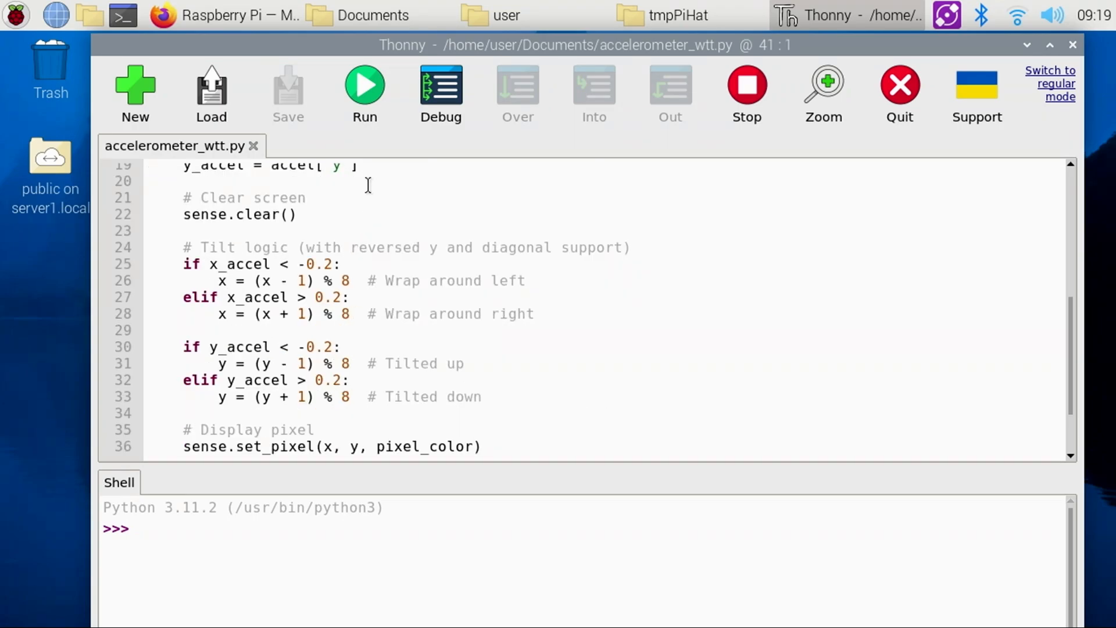
{"action": "left_click", "coordinate": [210, 92]}
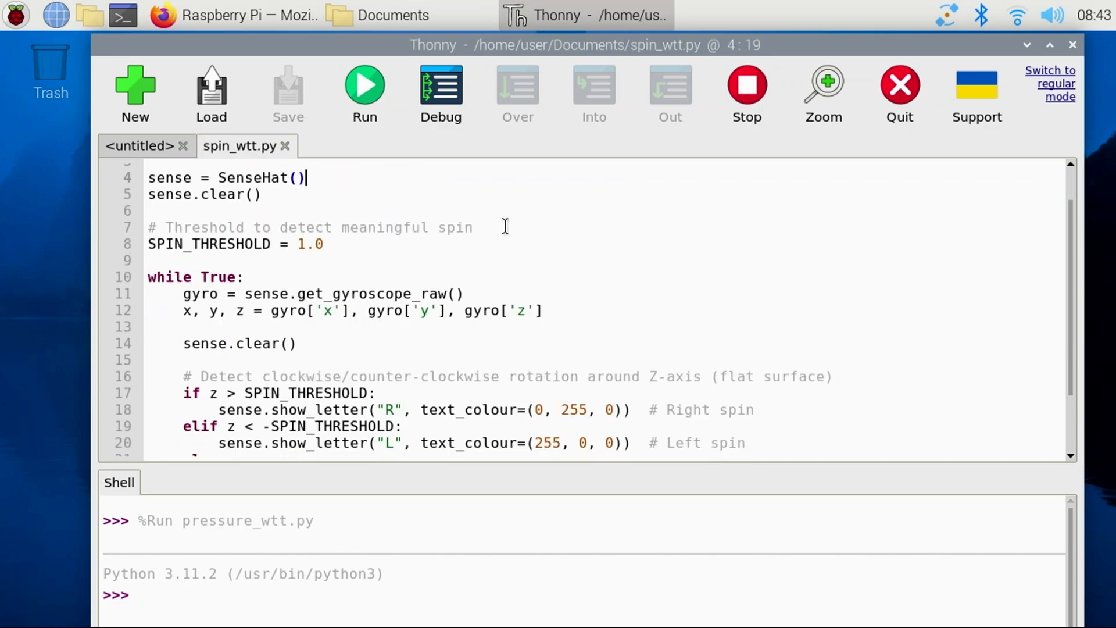
{"action": "scroll", "scroll_direction": "down", "scroll_amount": 3}
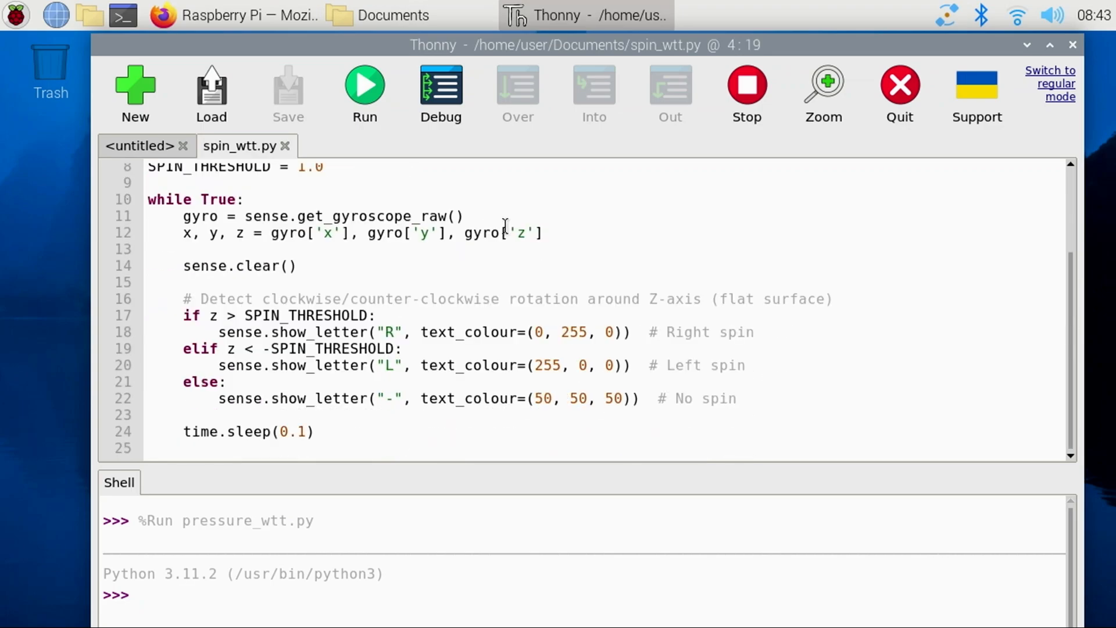
{"action": "mouse_move", "coordinate": [339, 348]}
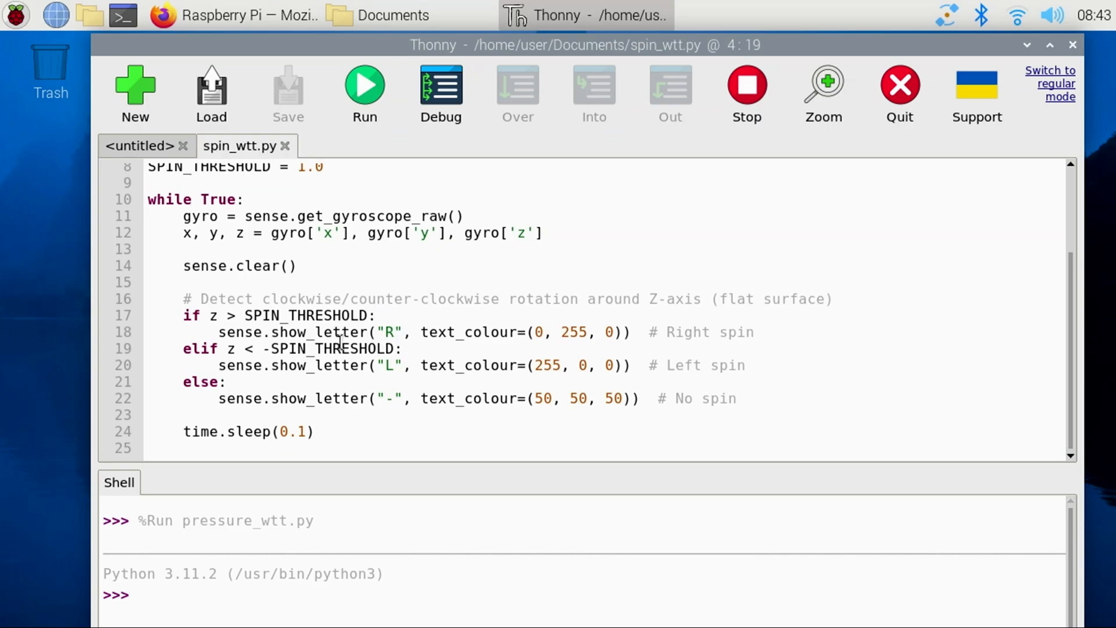
{"action": "left_click", "coordinate": [210, 93]}
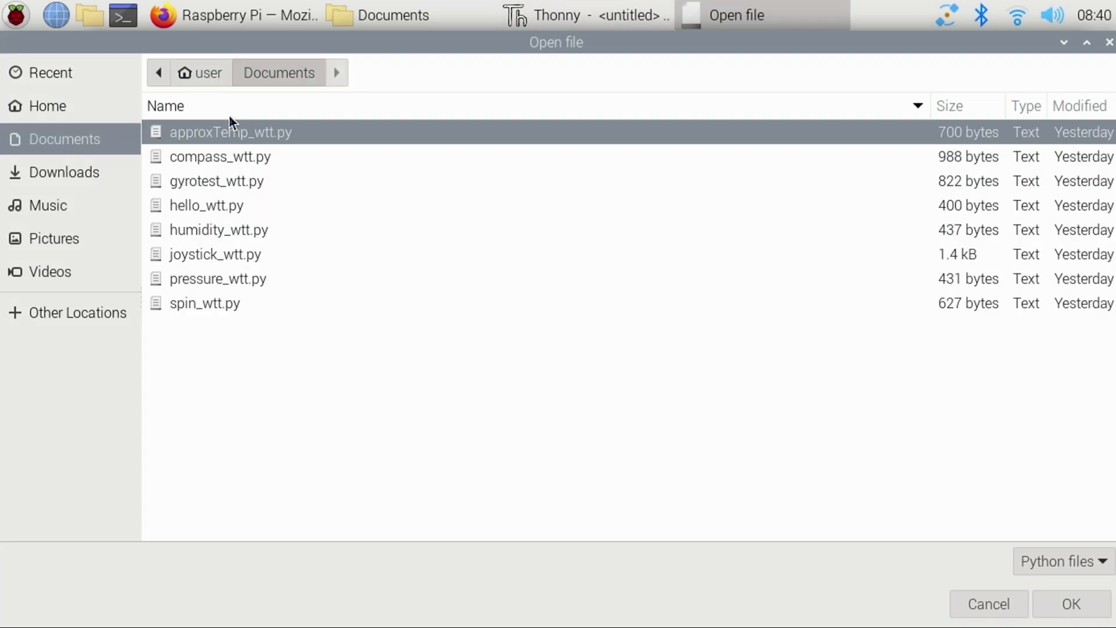
{"action": "mouse_move", "coordinate": [235, 258]}
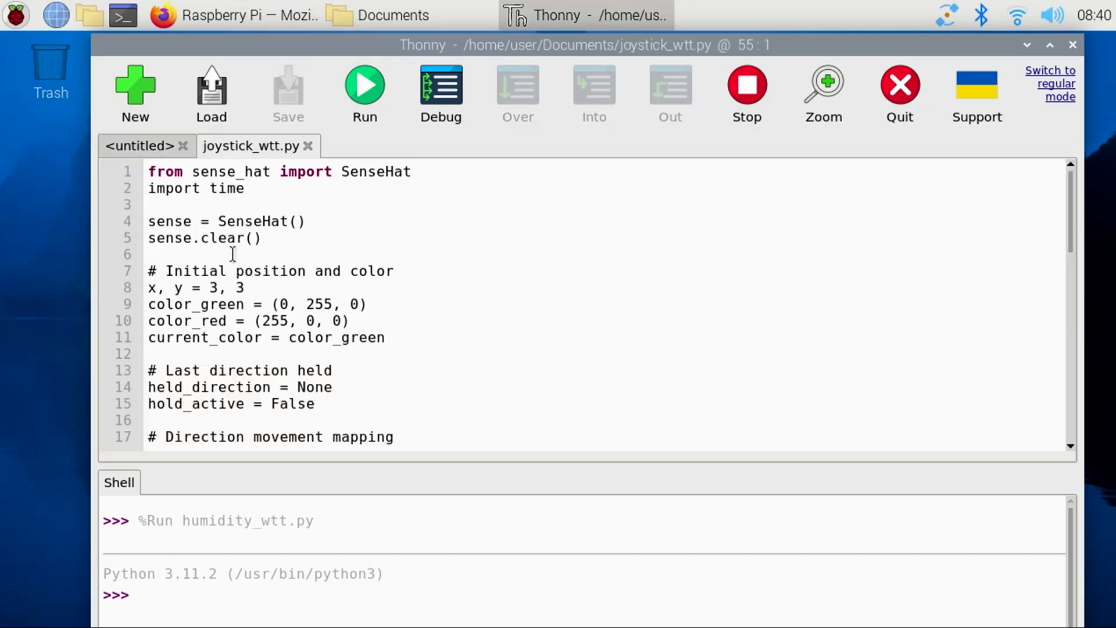
- Read through joystick_wtt.py's direction mapping, draw function and joystick event loop in the editor
{"action": "left_click", "coordinate": [349, 320]}
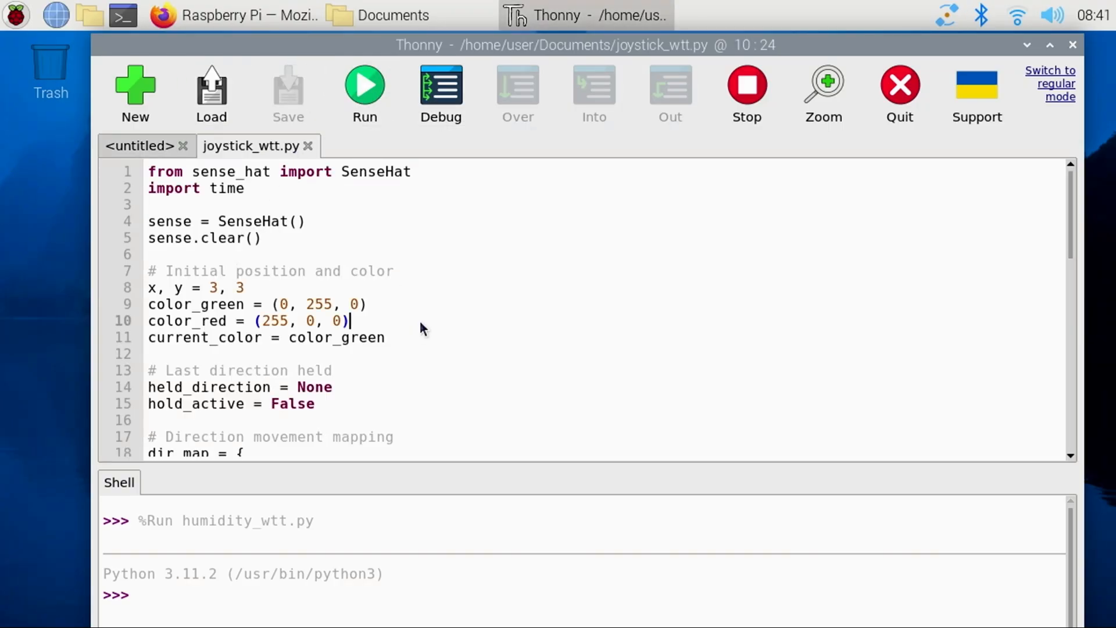
{"action": "scroll", "scroll_direction": "down", "scroll_amount": 3}
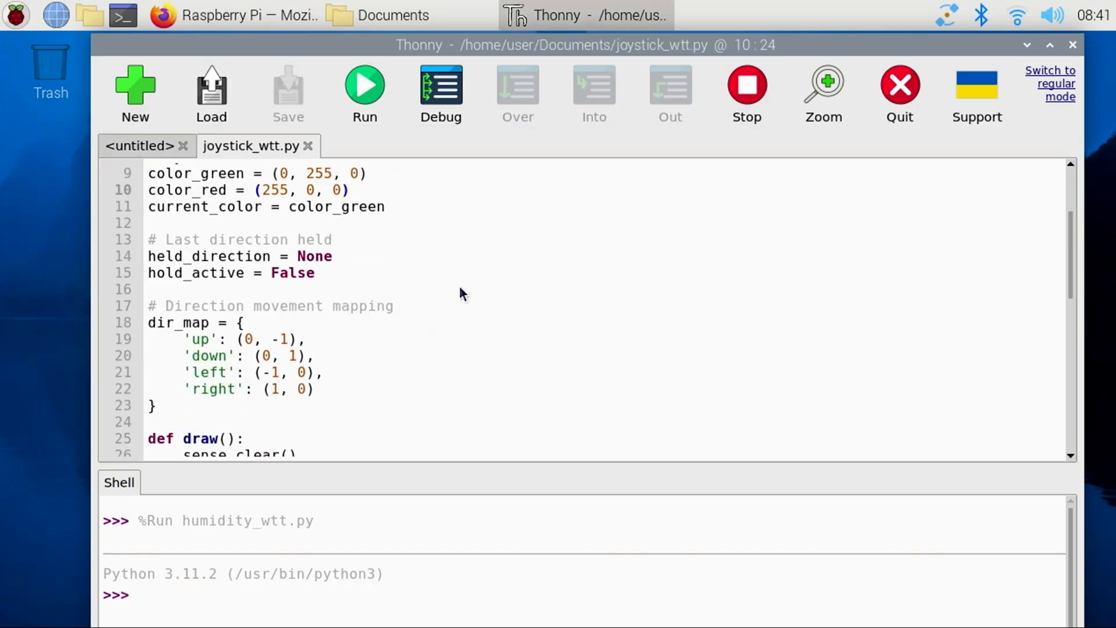
{"action": "scroll", "scroll_direction": "down", "scroll_amount": 3}
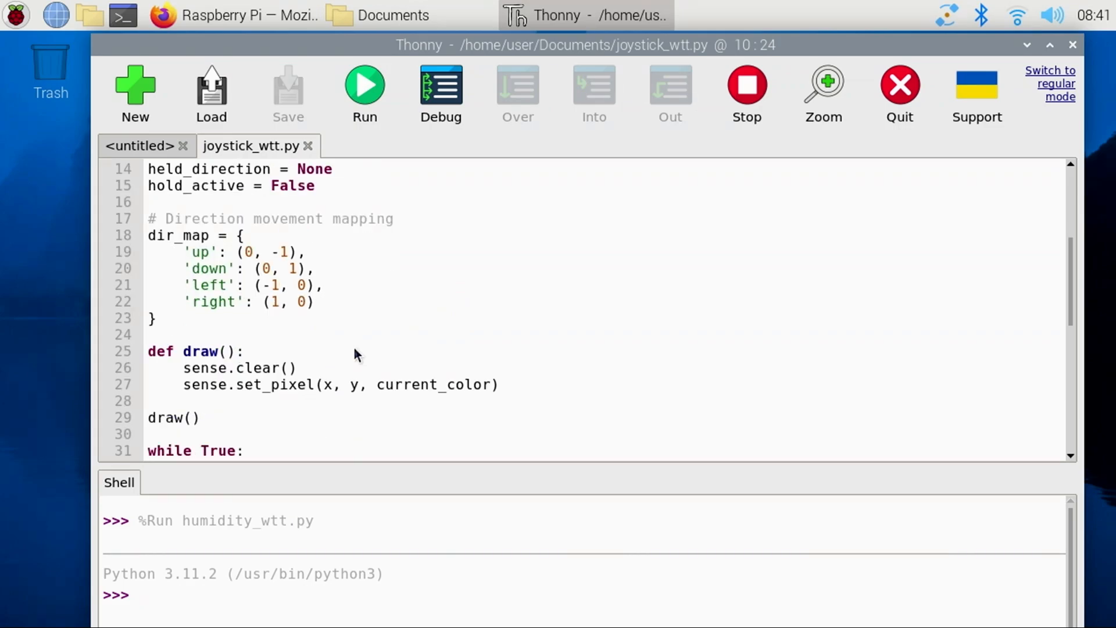
{"action": "scroll", "scroll_direction": "down", "scroll_amount": 3}
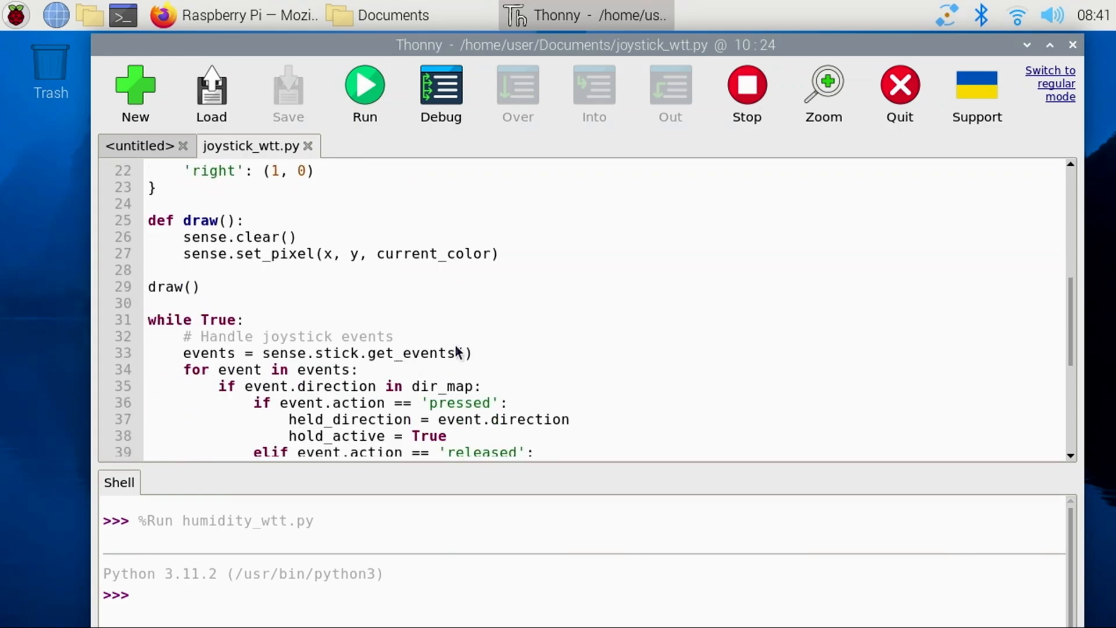
{"action": "scroll", "scroll_direction": "down", "scroll_amount": 3}
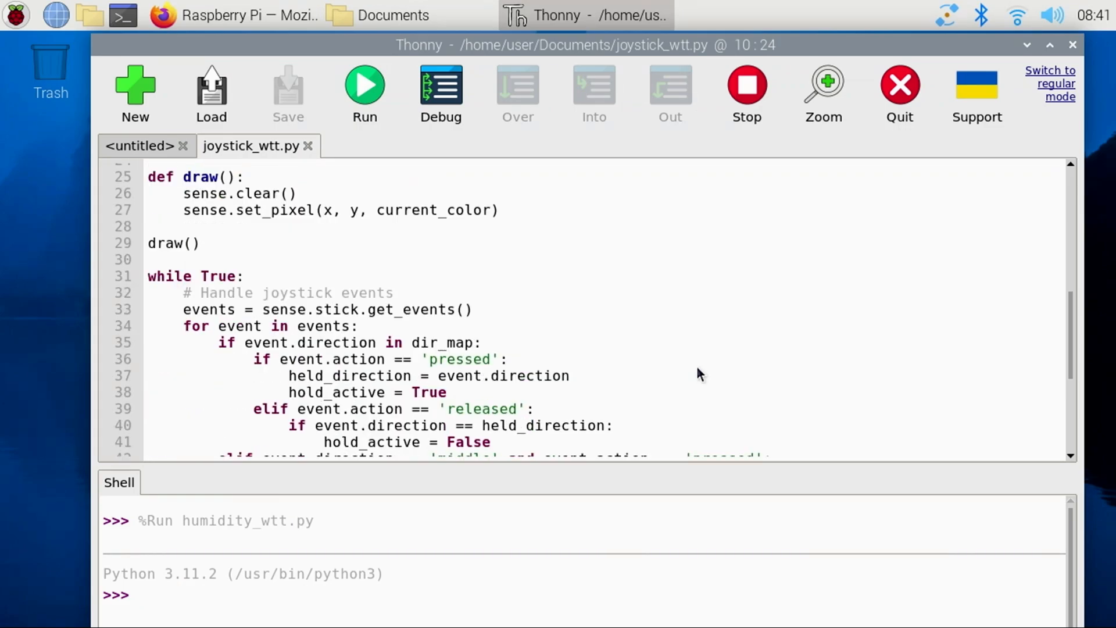